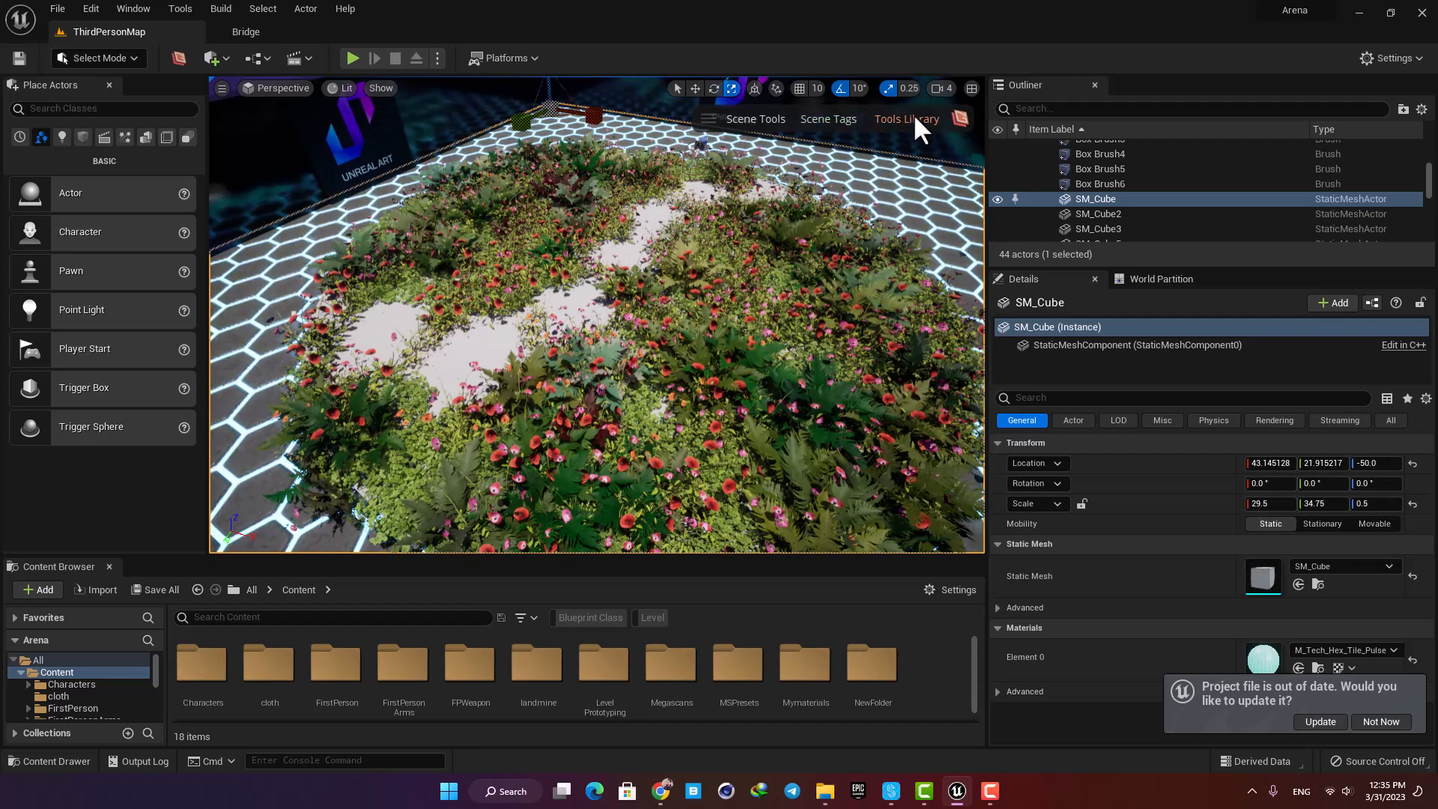
# Open the GraphN Tools Library and select the spline path actor in the Outliner.
pyautogui.click(906, 118)
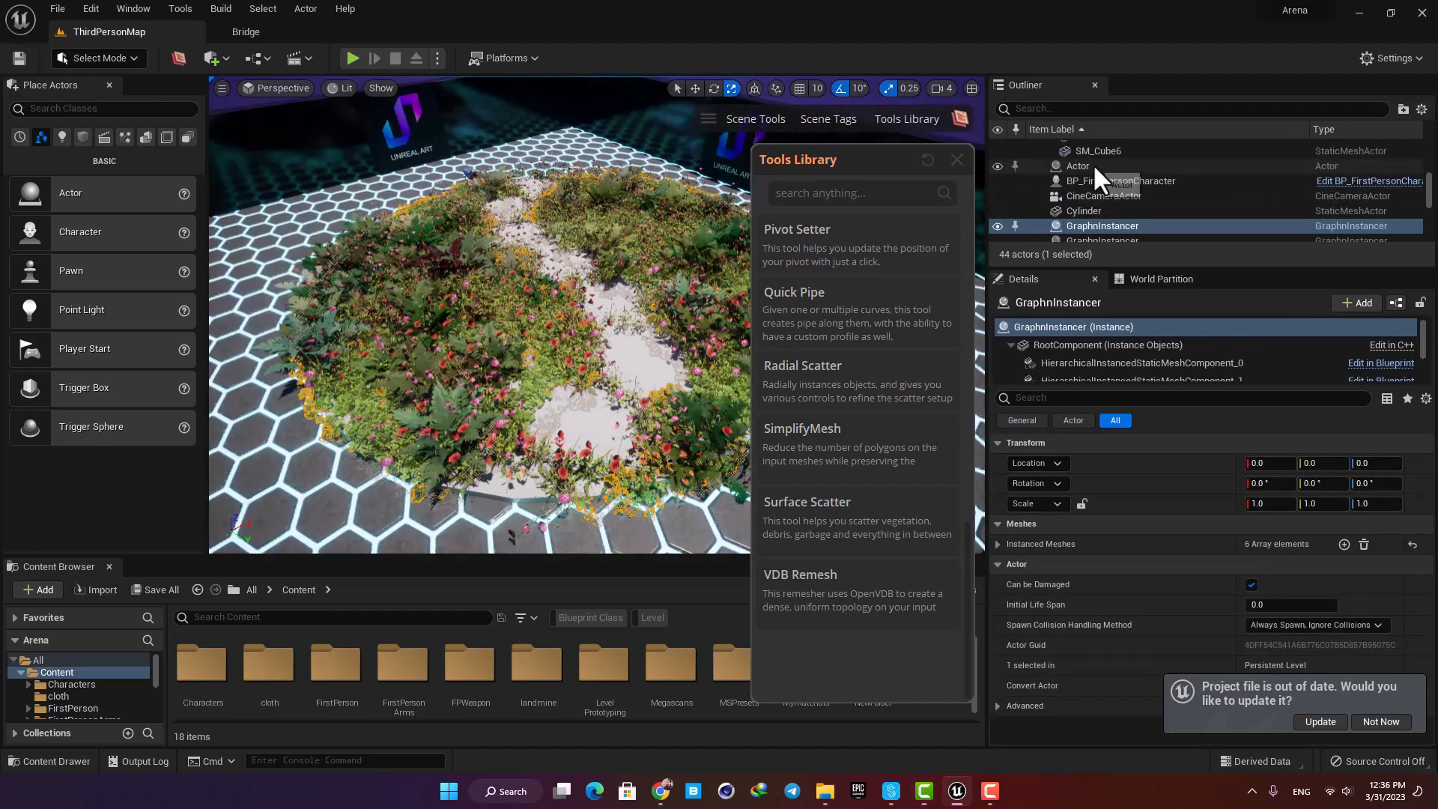
pyautogui.click(1079, 167)
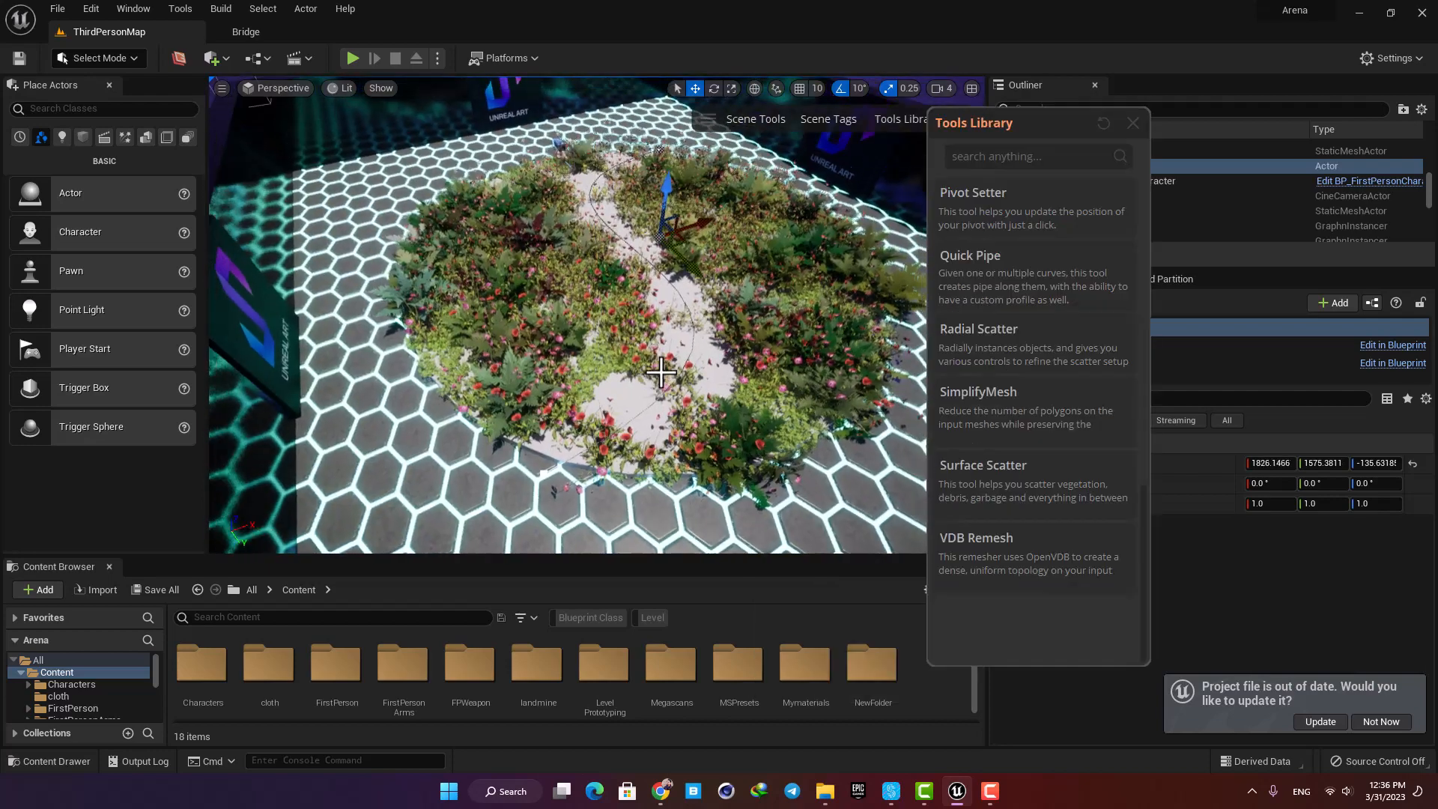
pyautogui.click(98, 57)
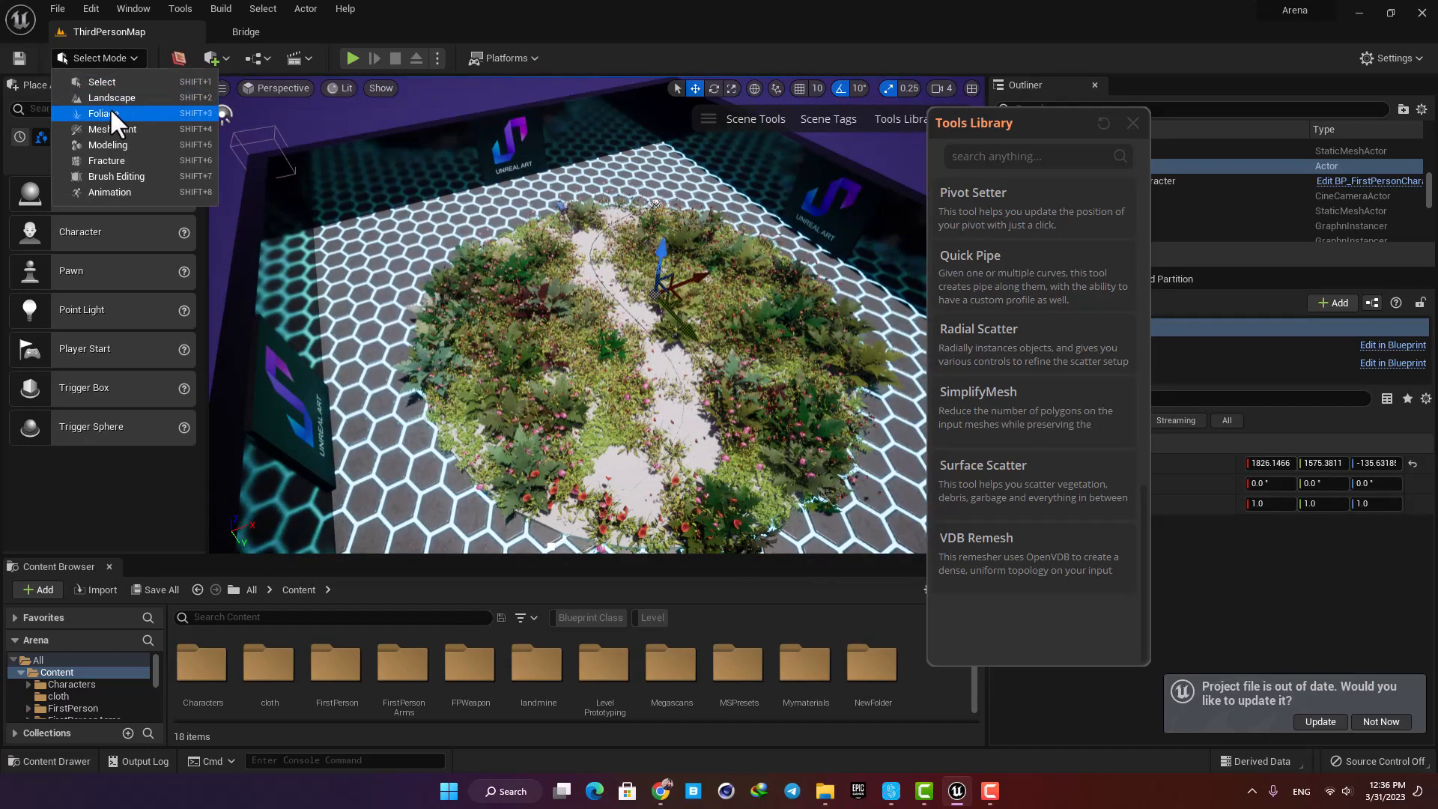
pyautogui.click(98, 113)
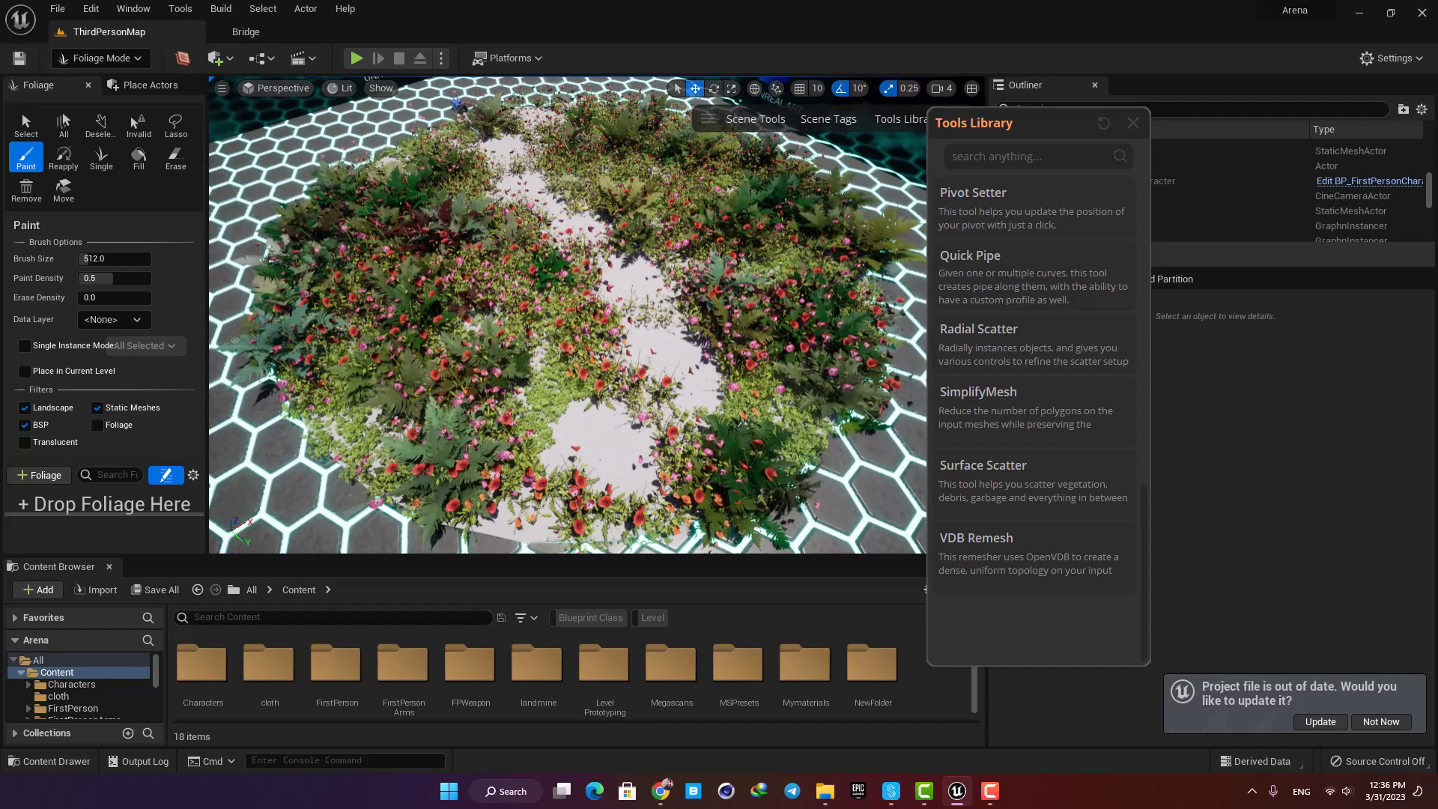
pyautogui.click(101, 58)
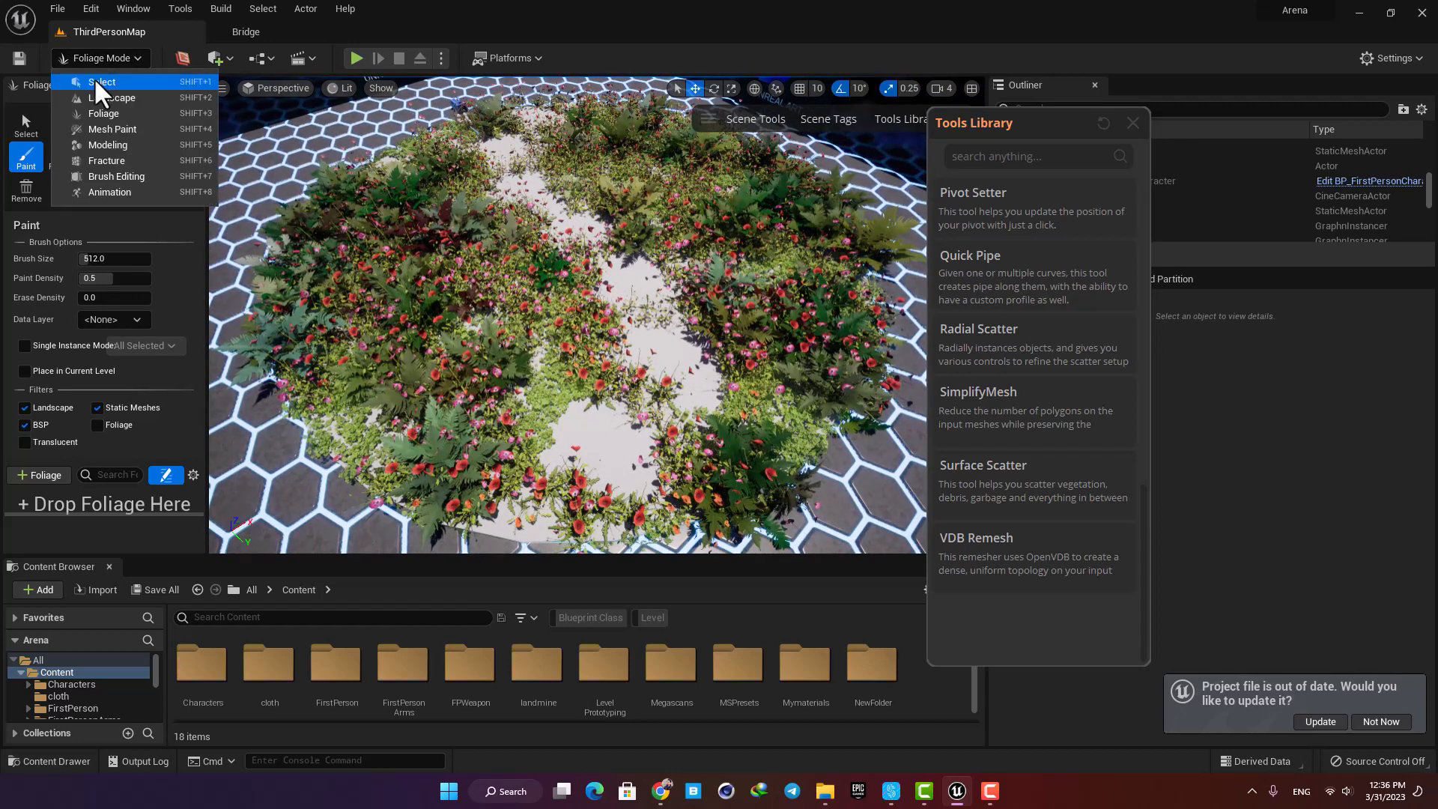
pyautogui.click(102, 81)
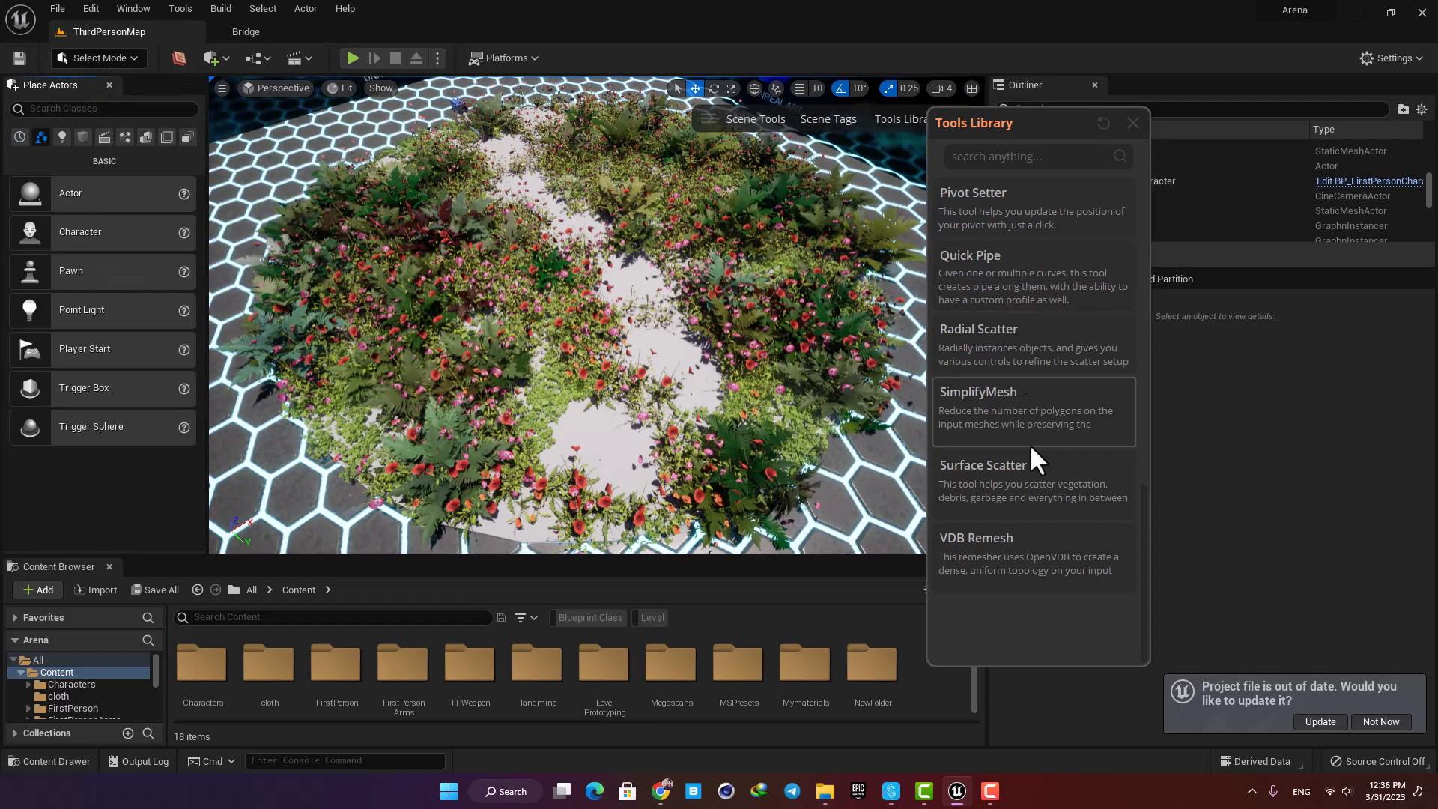
# Open Surface Scatter, select the white Cylinder disc, and reopen the Tools Library.
pyautogui.click(982, 465)
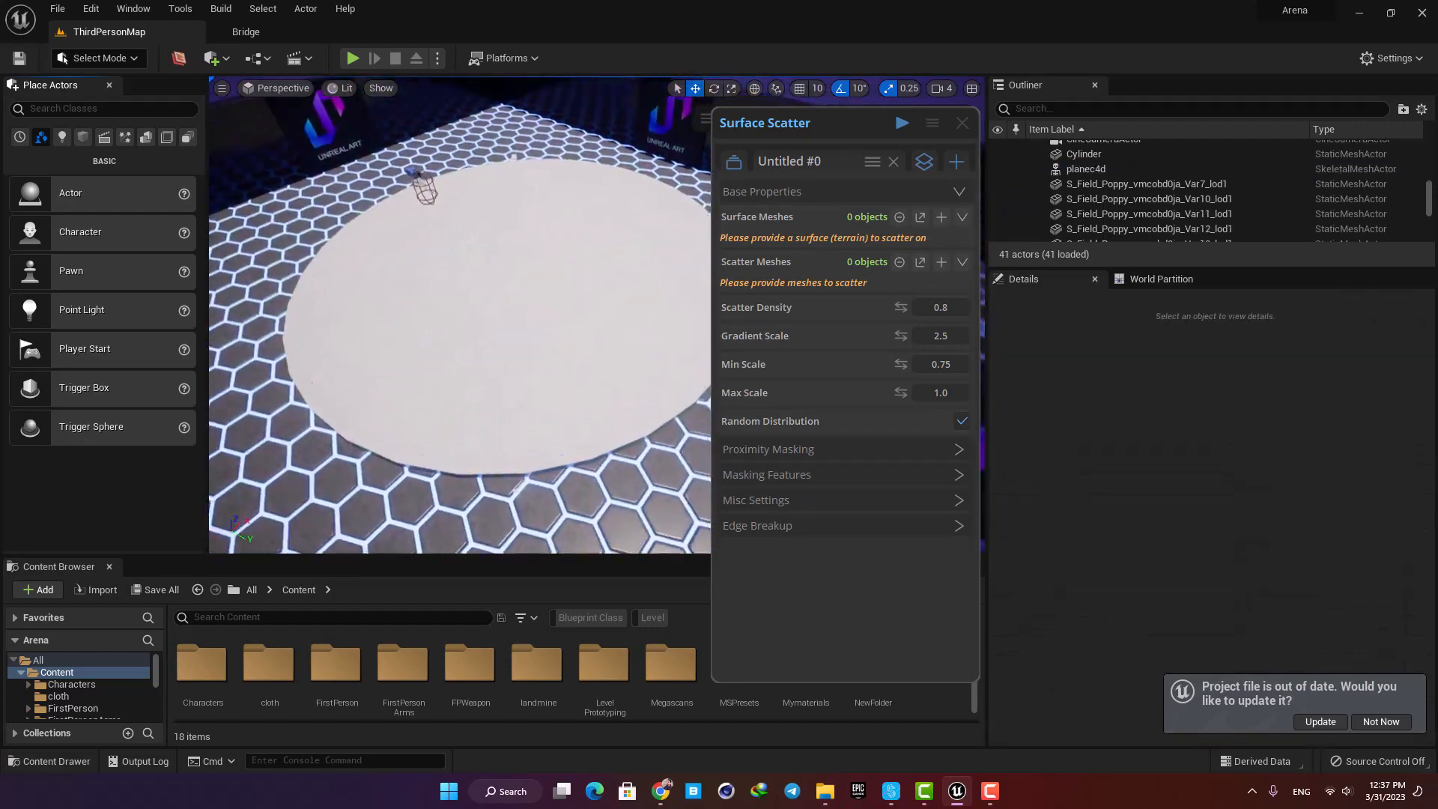
pyautogui.click(1084, 198)
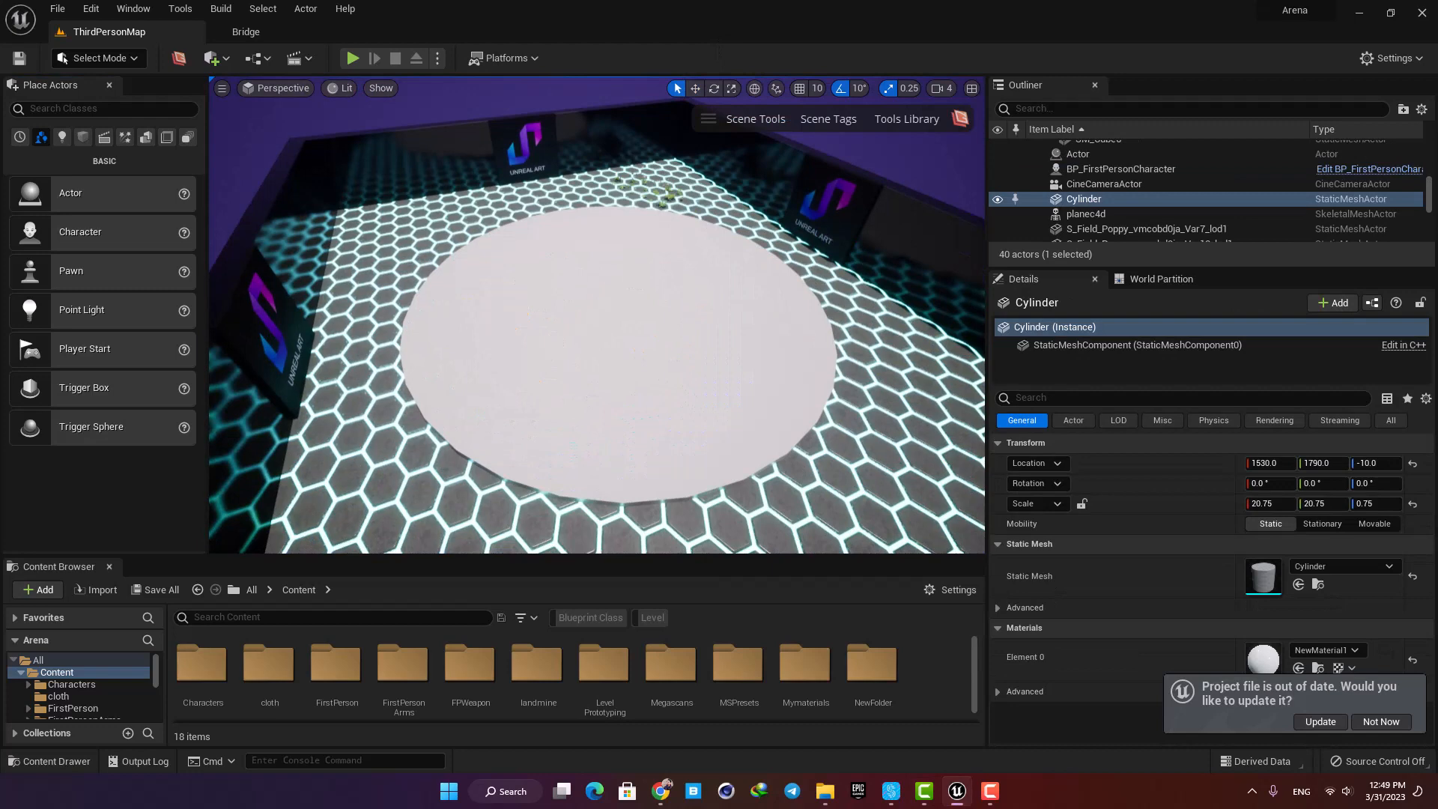
pyautogui.click(905, 118)
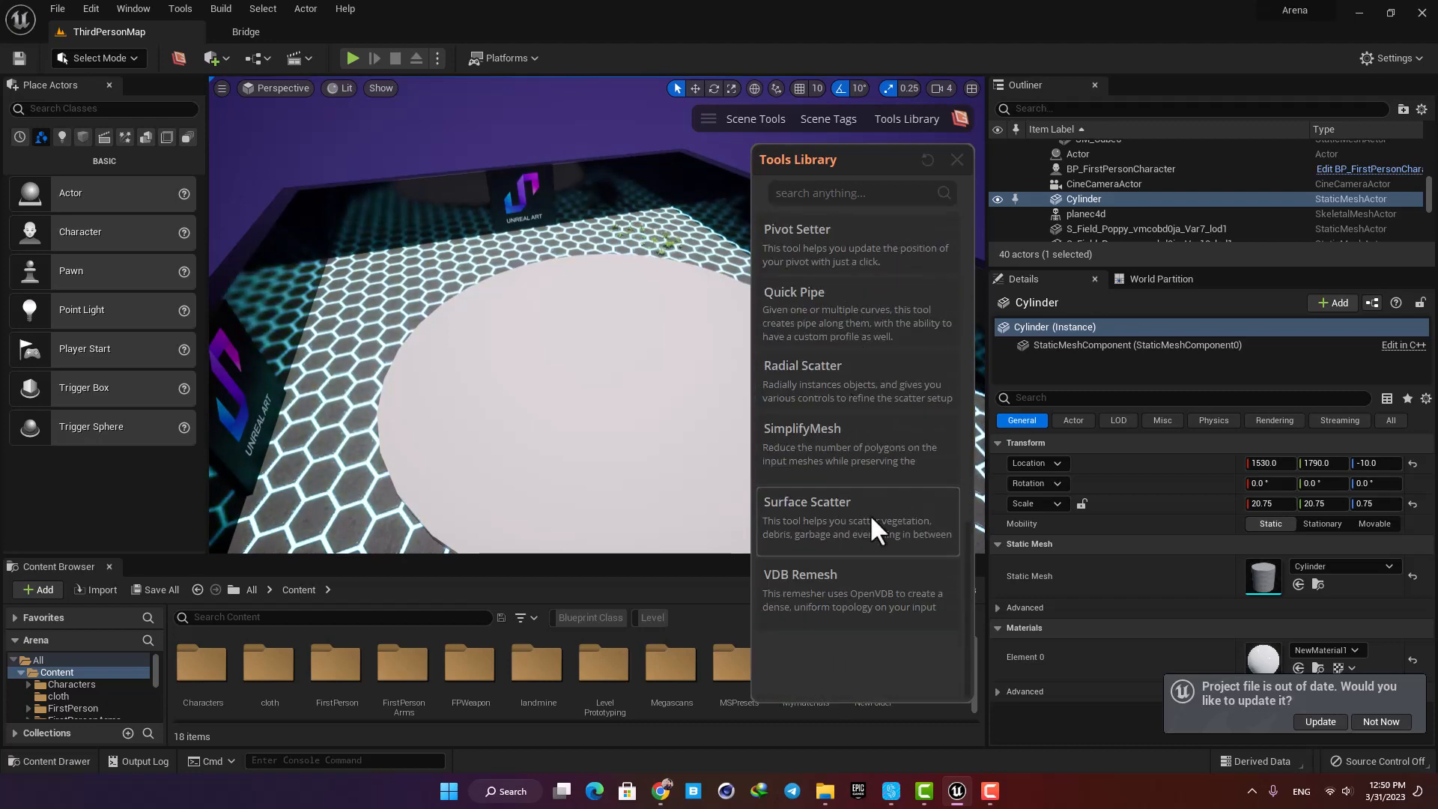
# Open Surface Scatter with the selected Cylinder as the surface mesh, expanding its list.
pyautogui.click(806, 502)
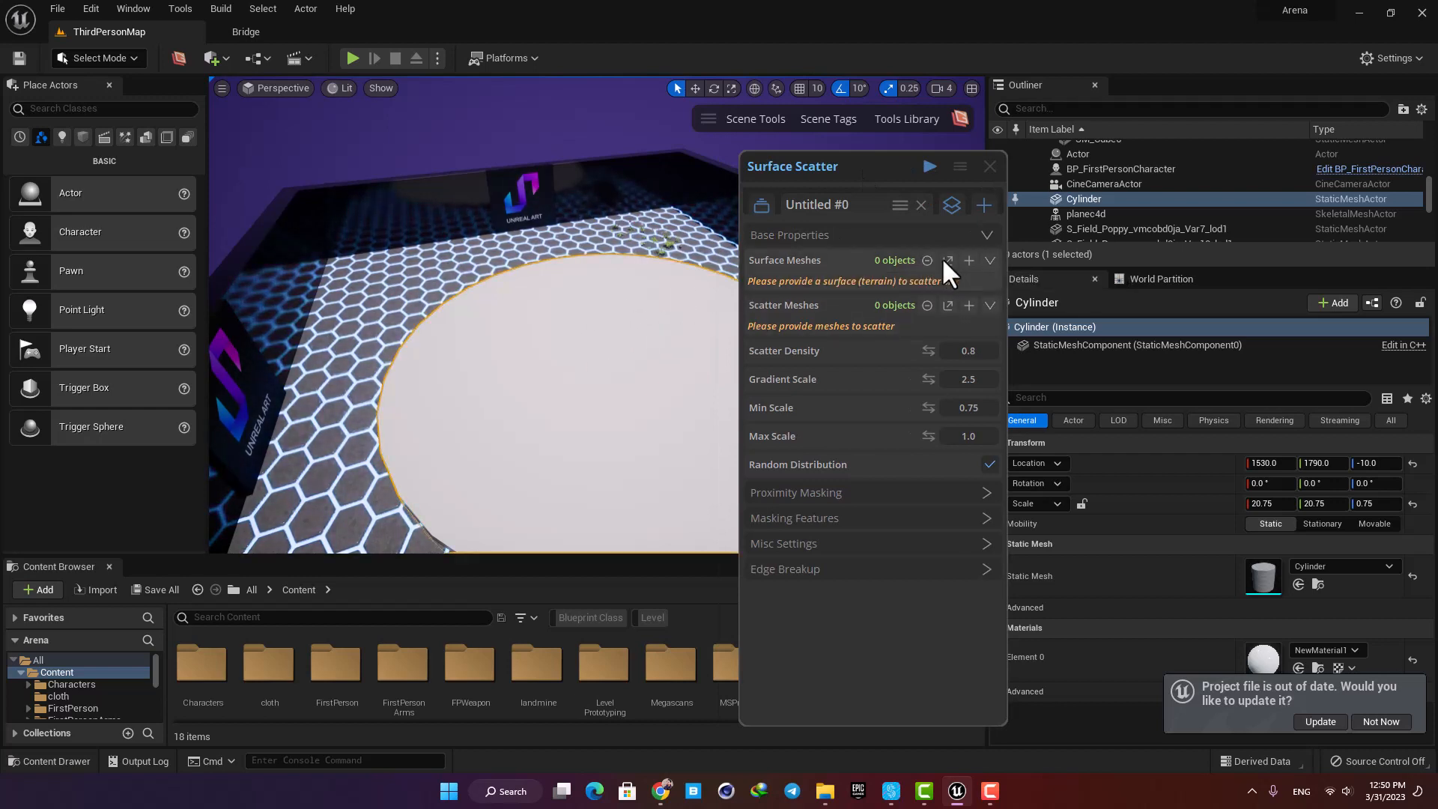
pyautogui.click(970, 260)
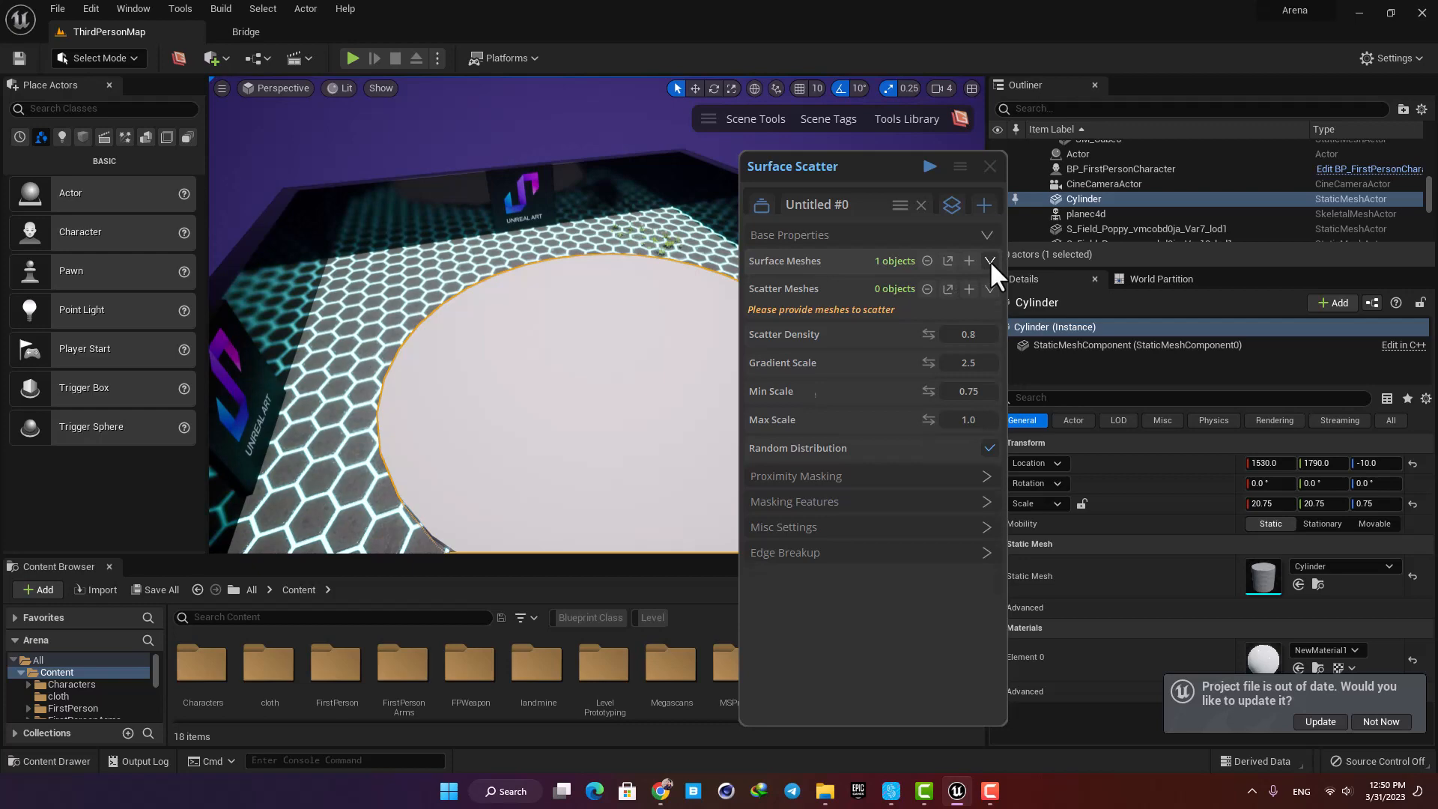
pyautogui.click(990, 261)
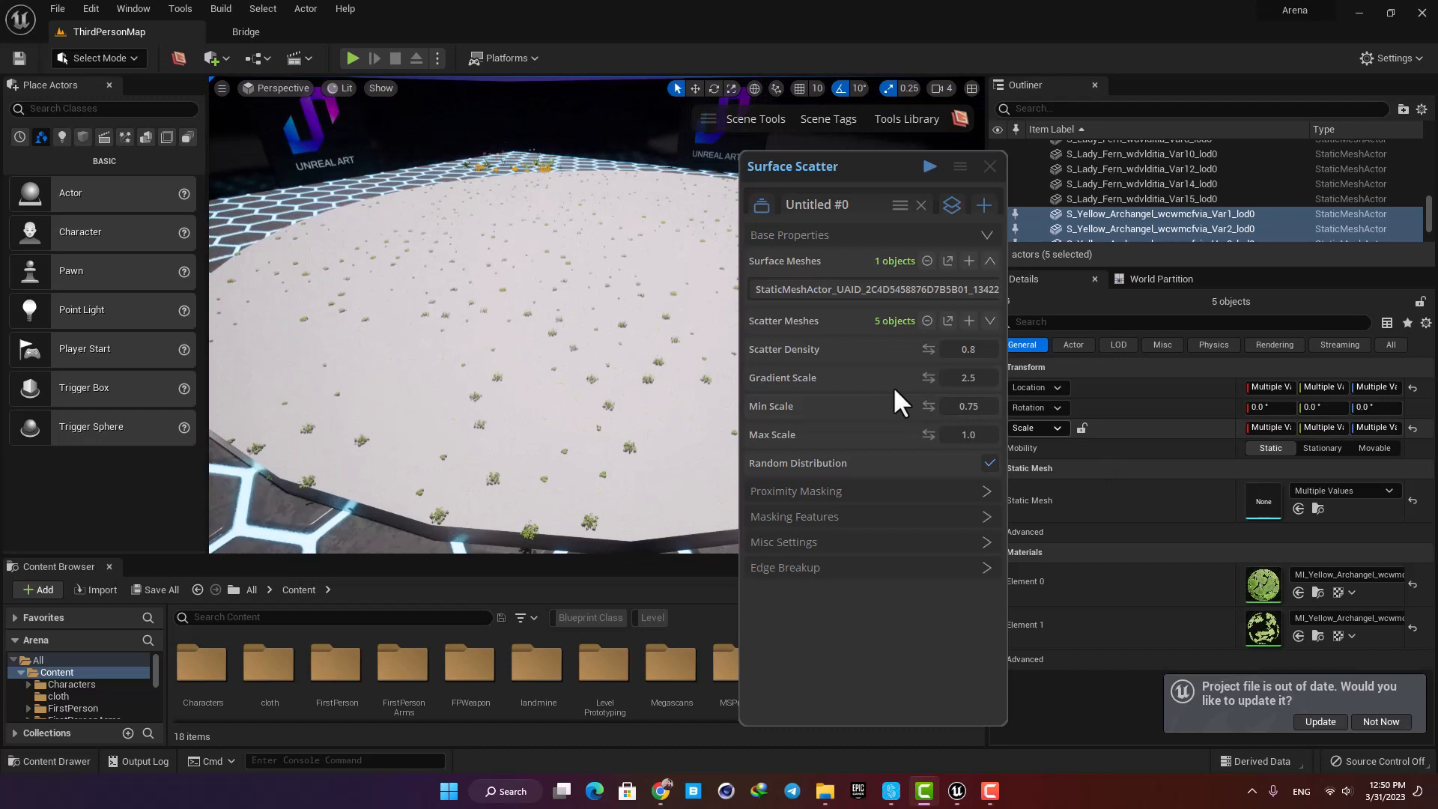
pyautogui.moveTo(835, 383)
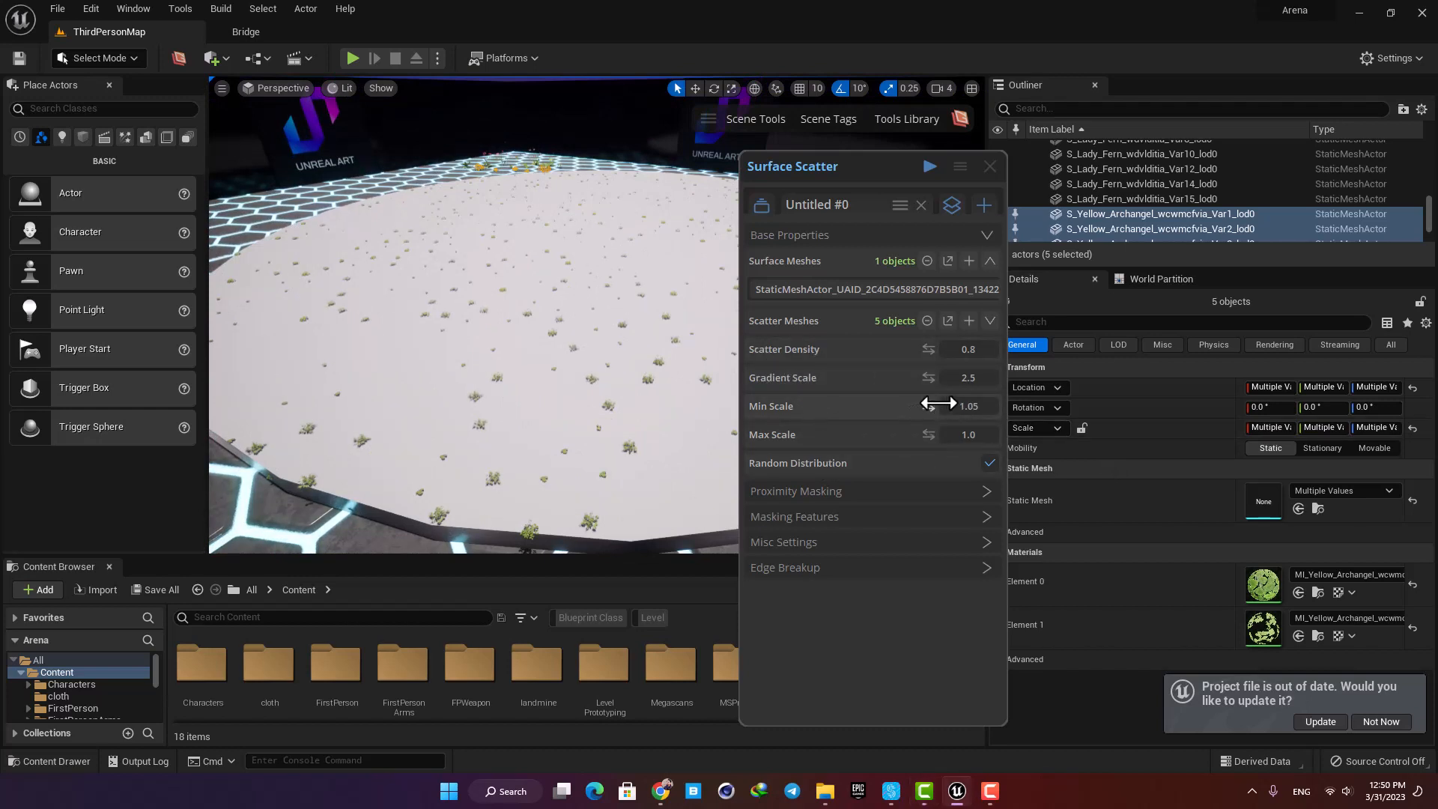
# Set foliage Min Scale 5, Max Scale 8 and Scatter Density 0.92.
pyautogui.moveTo(940, 406); pyautogui.dragTo(986, 405)
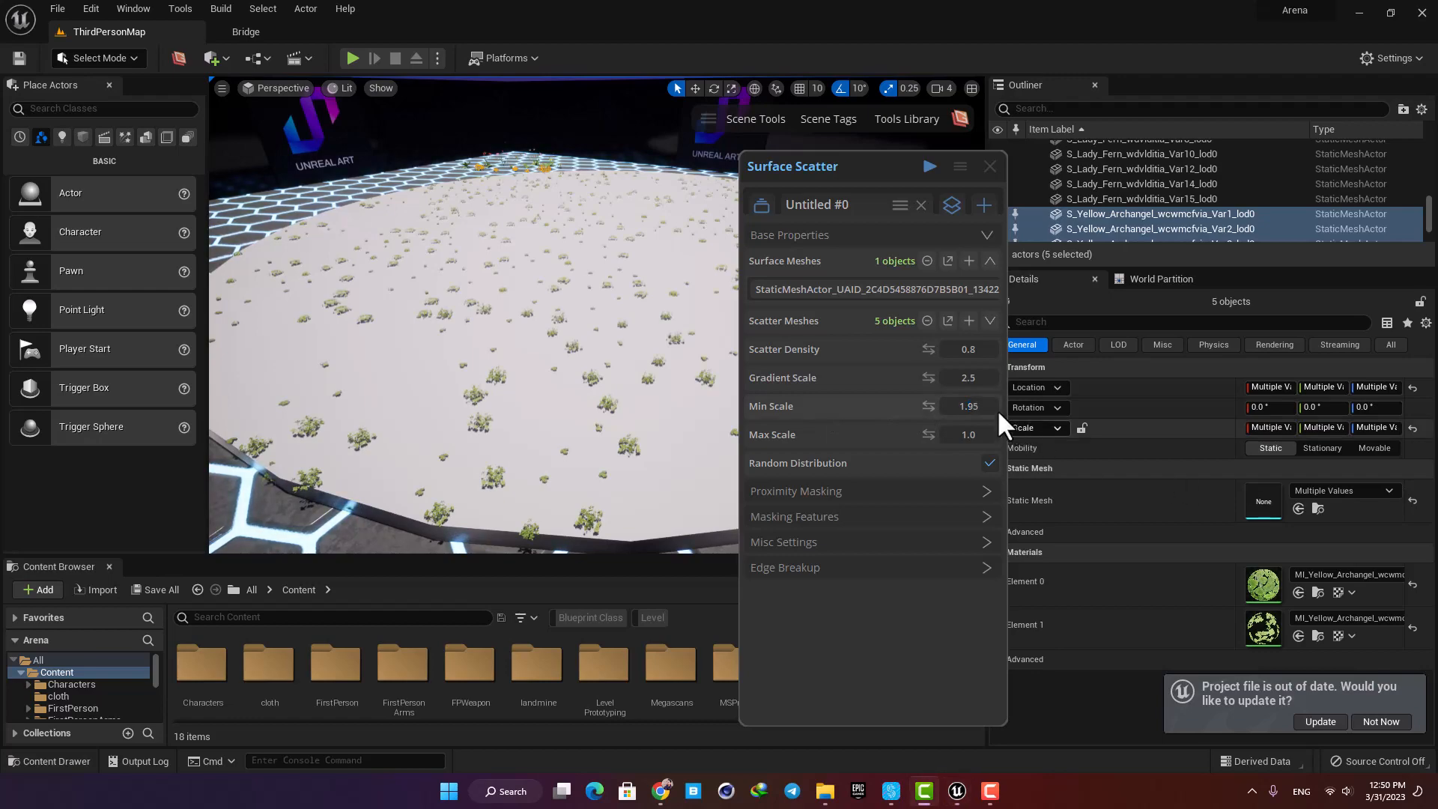
pyautogui.moveTo(968, 405); pyautogui.dragTo(935, 405)
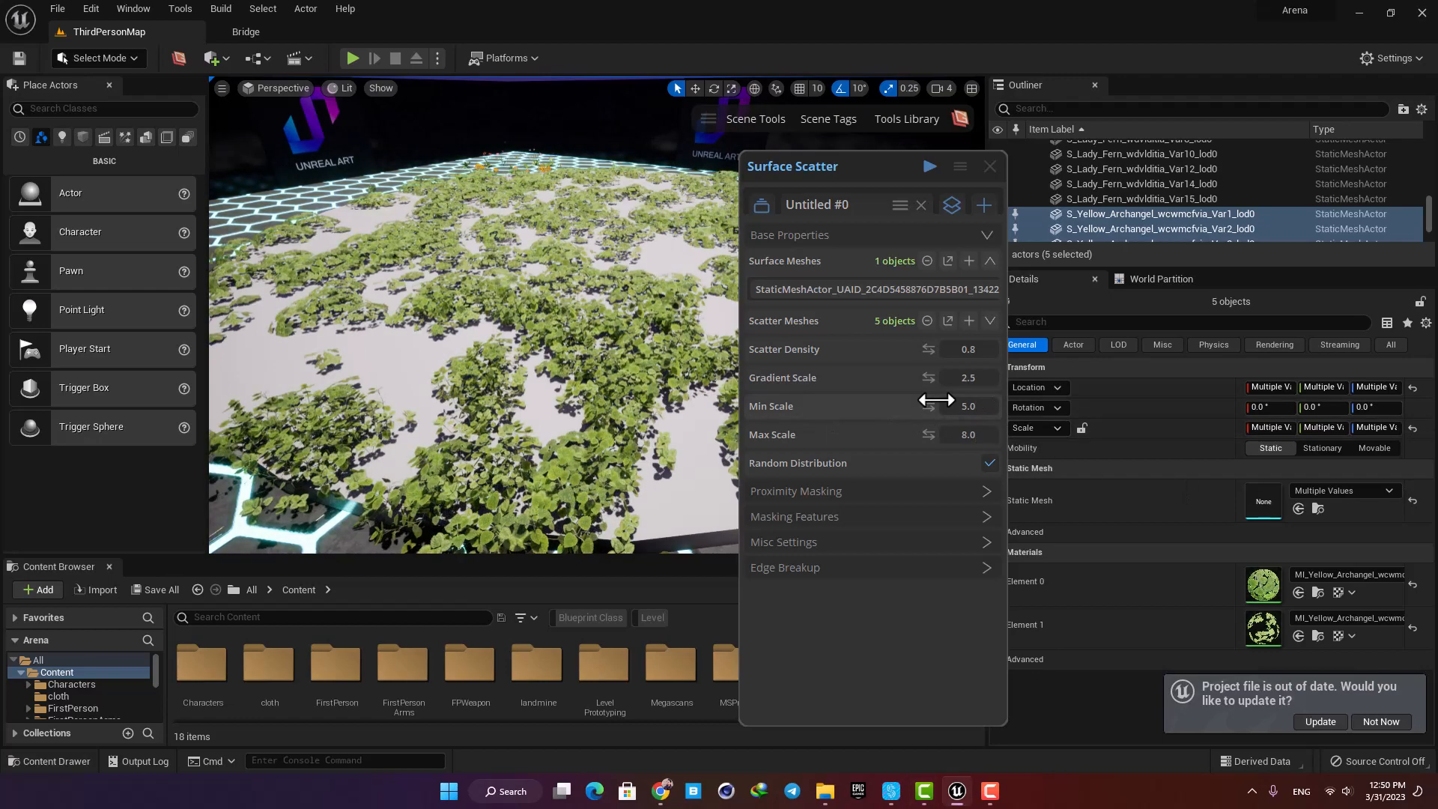
pyautogui.moveTo(968, 349); pyautogui.dragTo(931, 350)
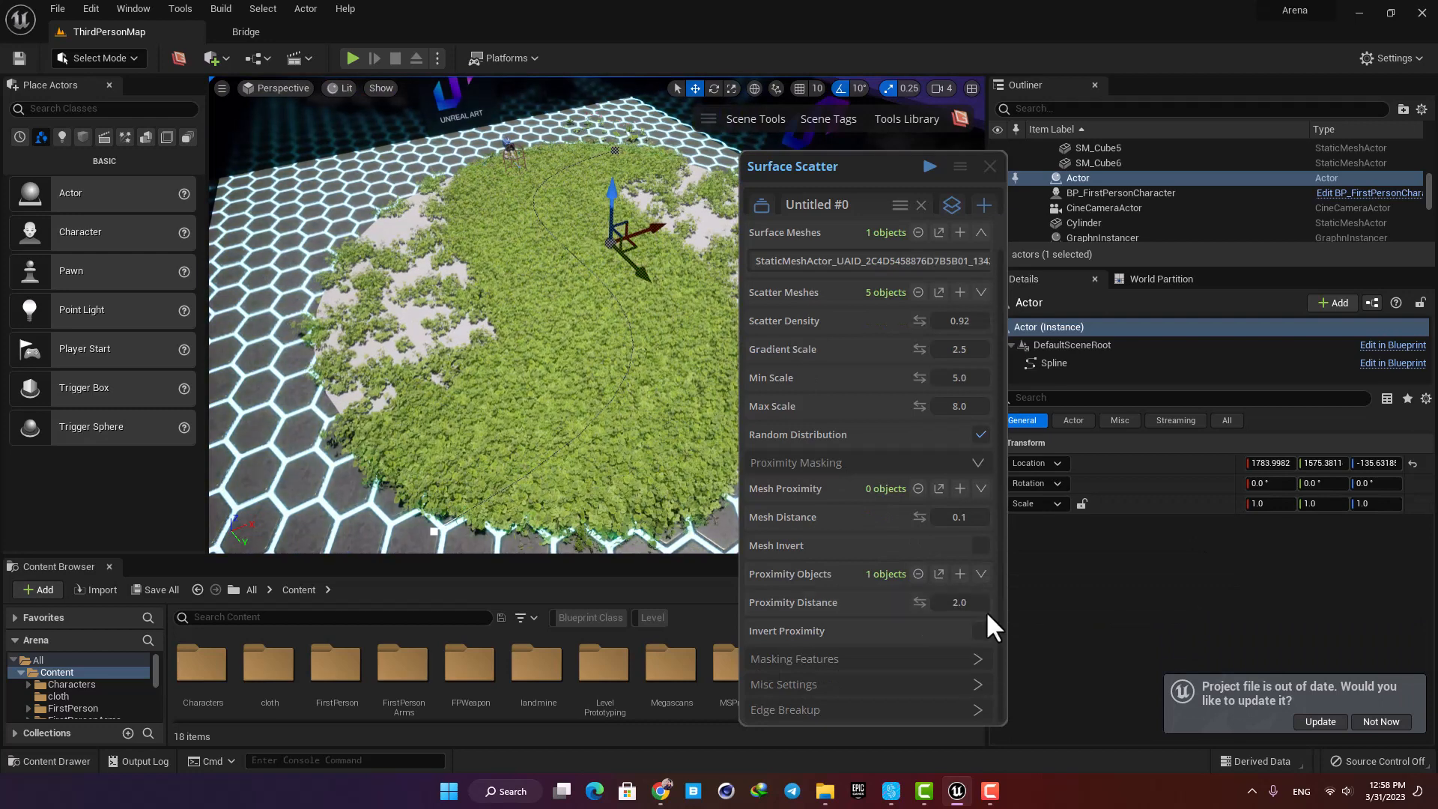
# Invert the spline proximity mask, set Mask Add 0.05 and Scatter Density 0.85.
pyautogui.moveTo(610, 238); pyautogui.dragTo(564, 234)
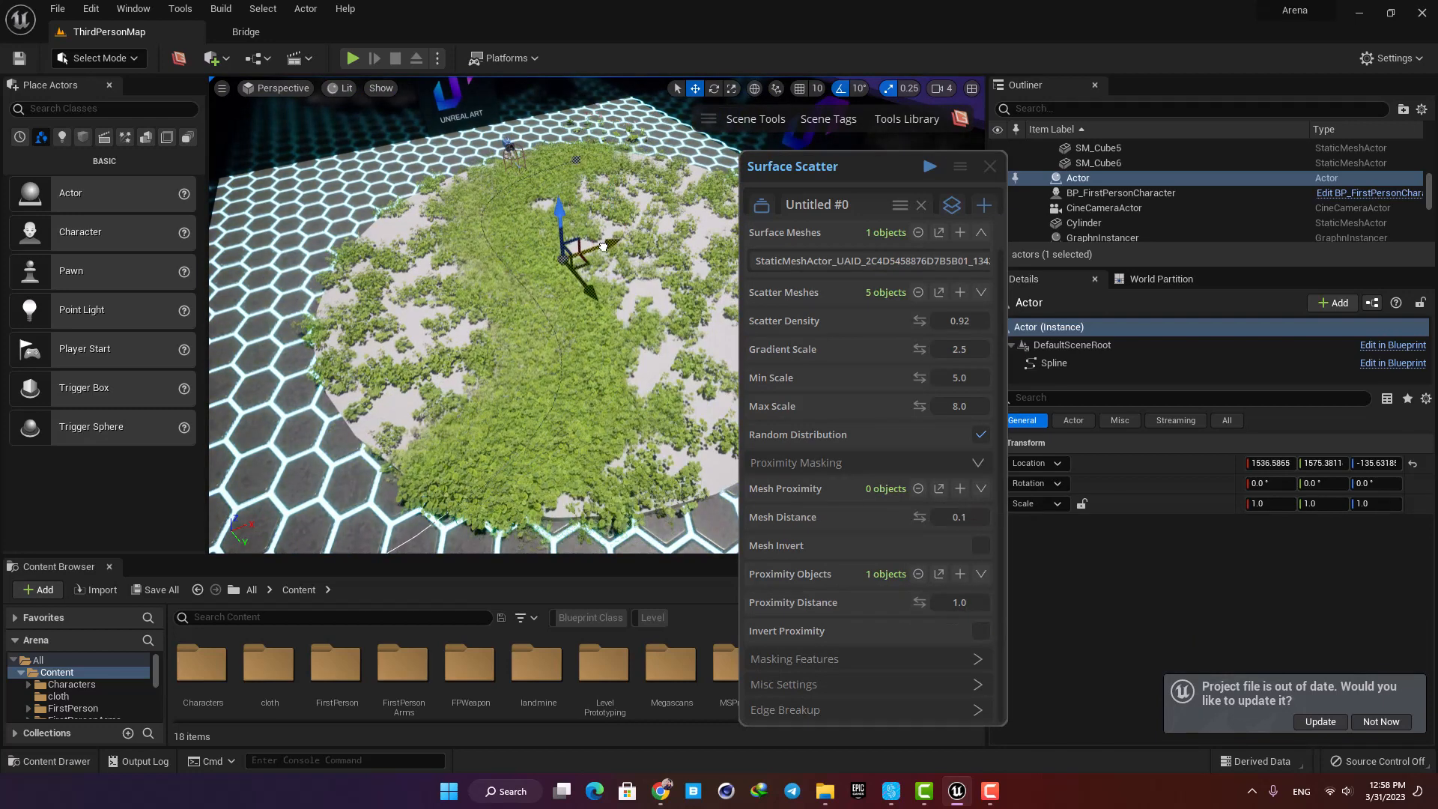
pyautogui.moveTo(573, 248); pyautogui.dragTo(605, 248)
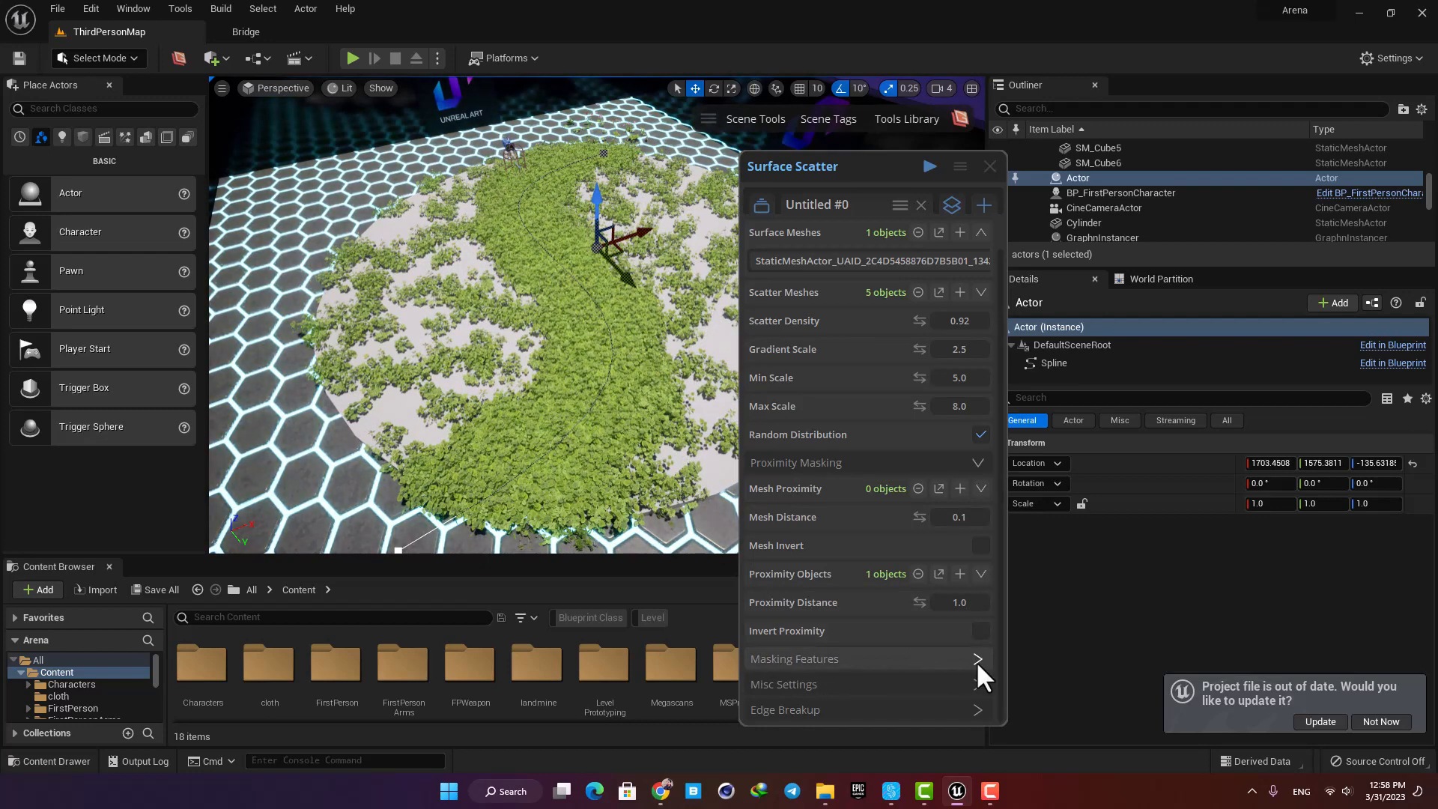
pyautogui.click(978, 659)
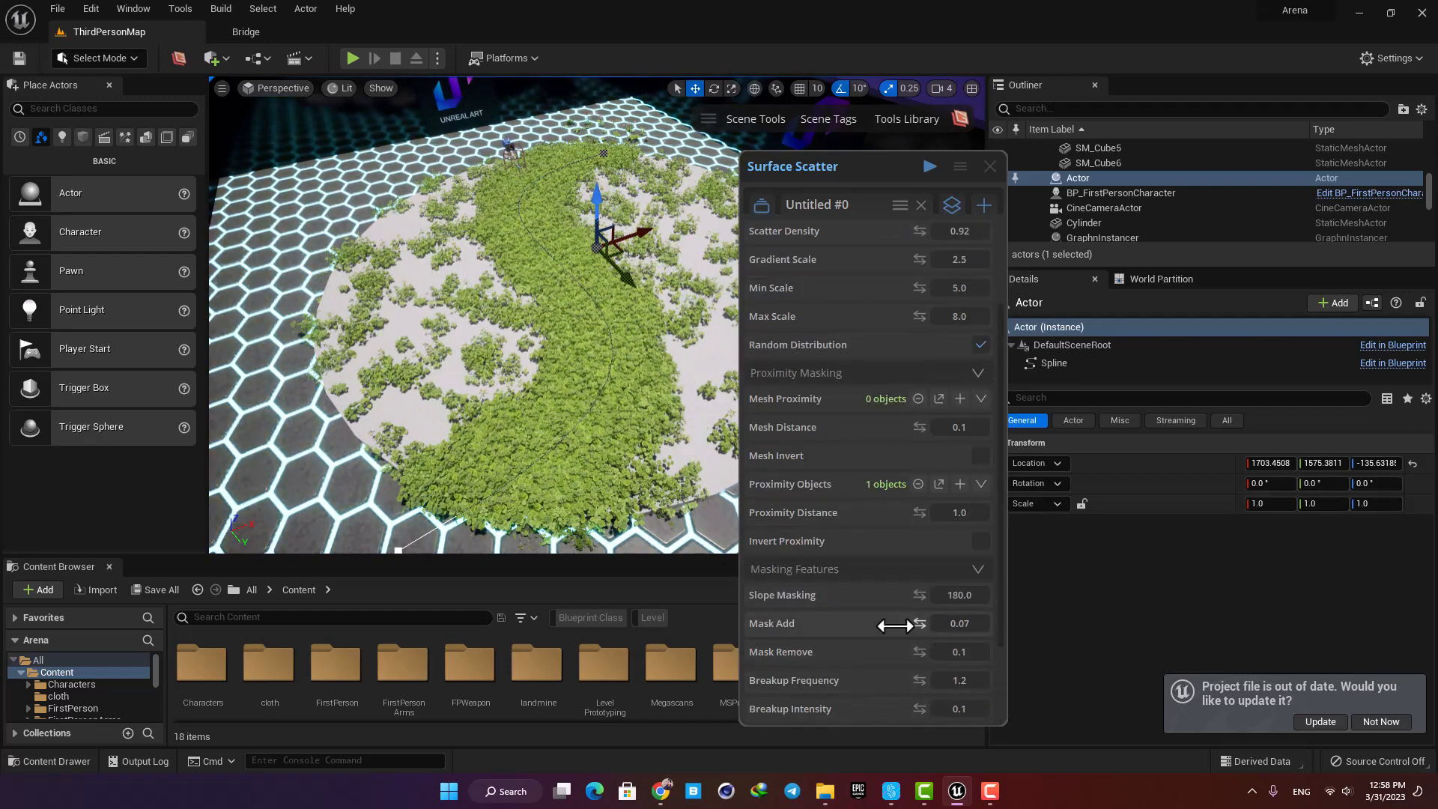
pyautogui.moveTo(904, 625); pyautogui.dragTo(881, 624)
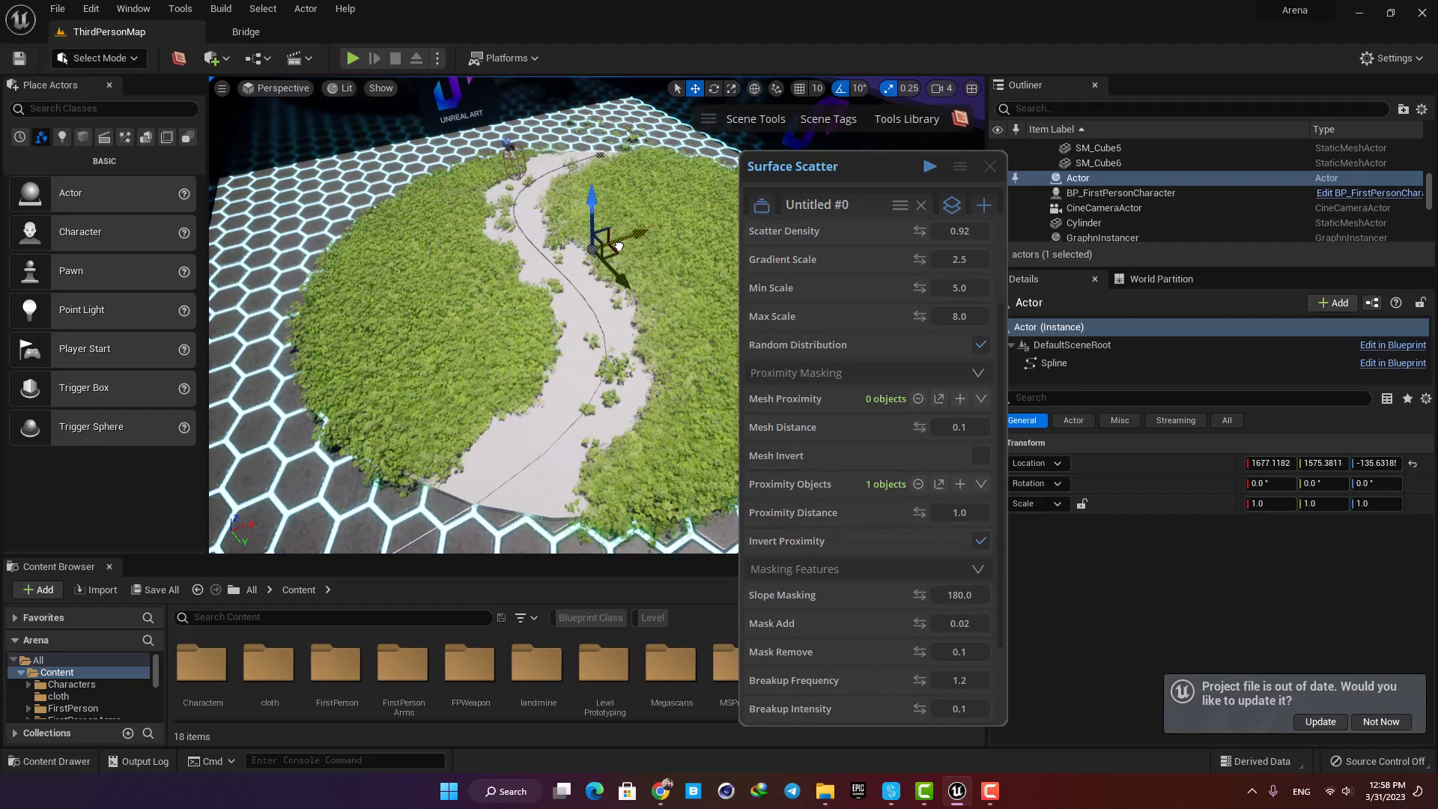
pyautogui.moveTo(960, 623); pyautogui.dragTo(968, 622)
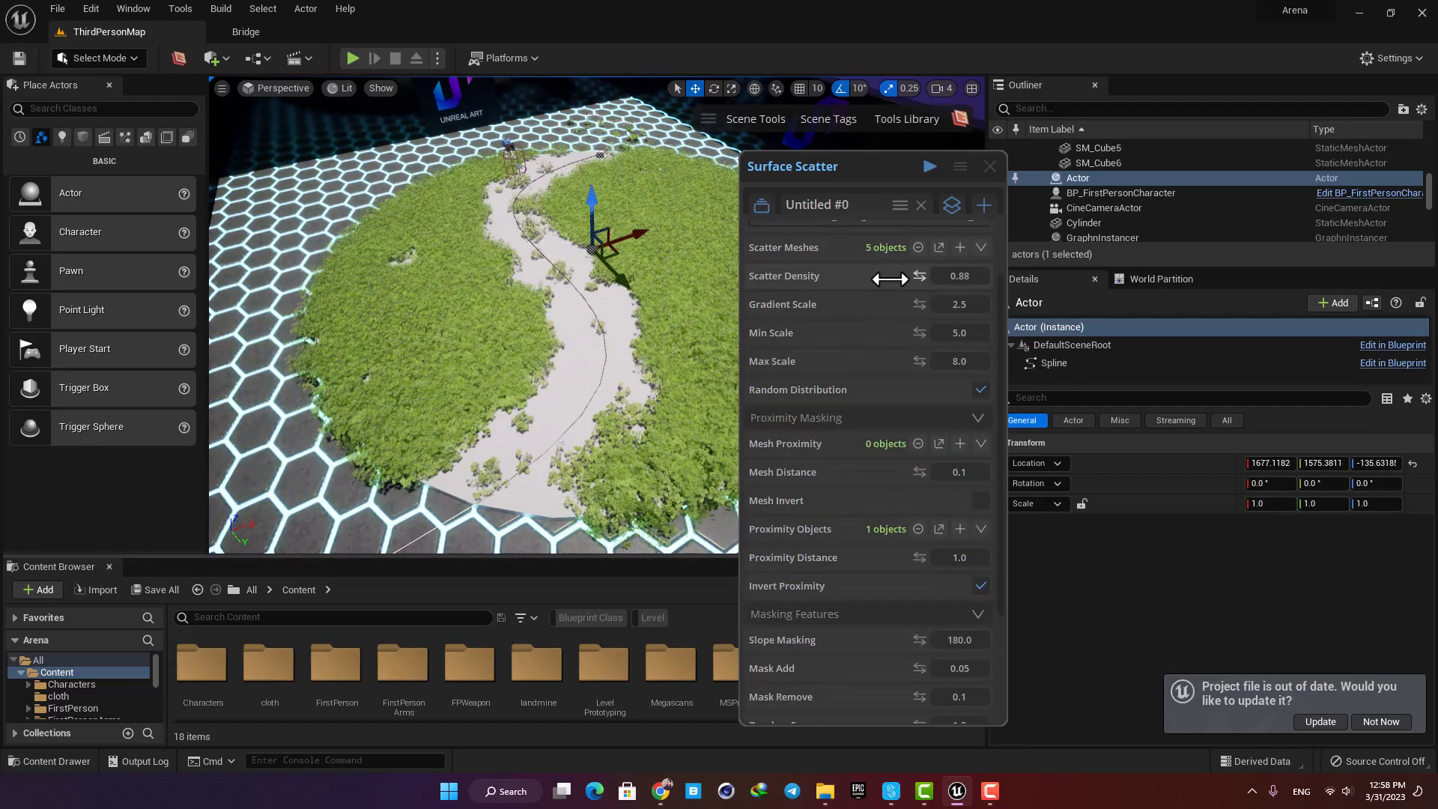
pyautogui.moveTo(895, 275); pyautogui.dragTo(881, 275)
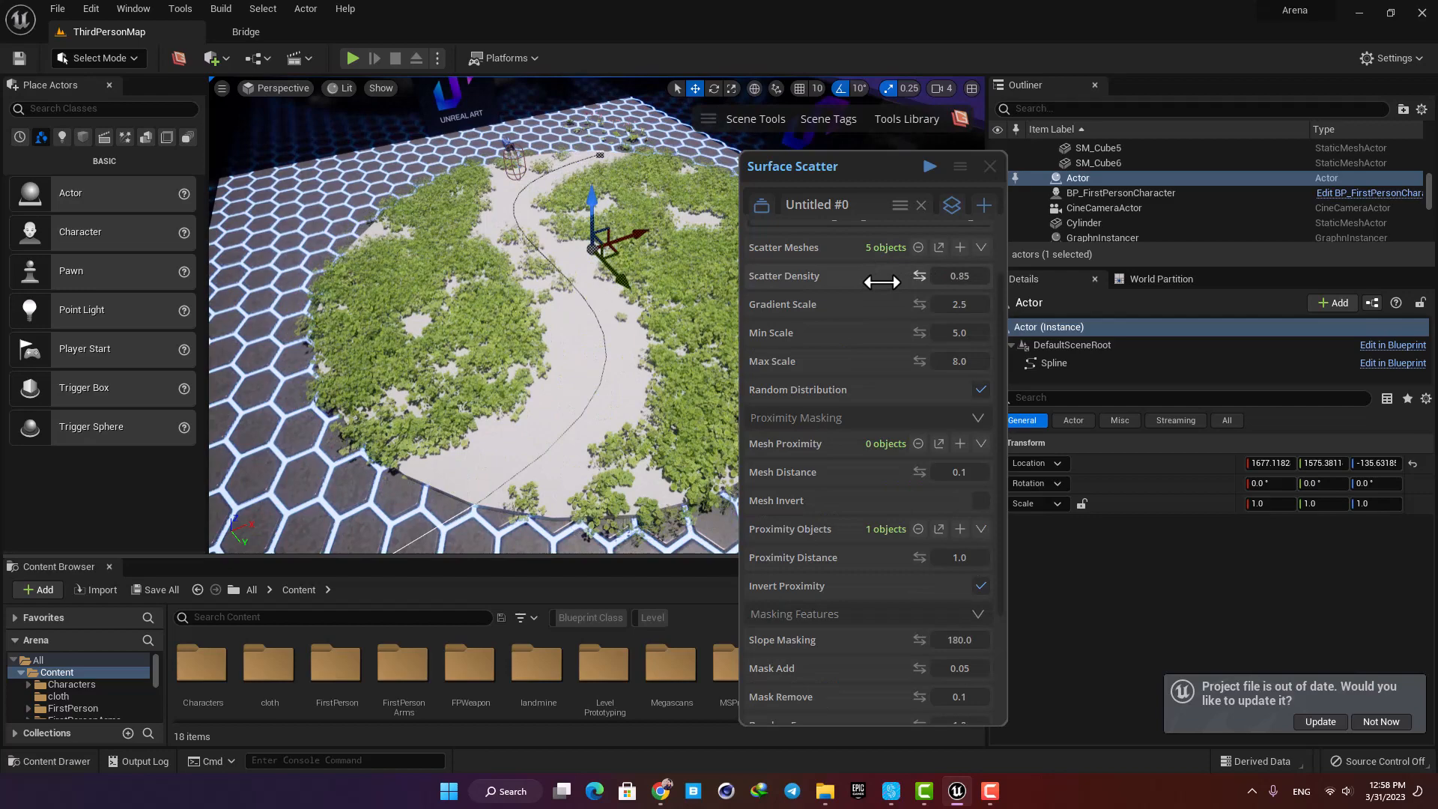
pyautogui.moveTo(883, 275); pyautogui.dragTo(887, 275)
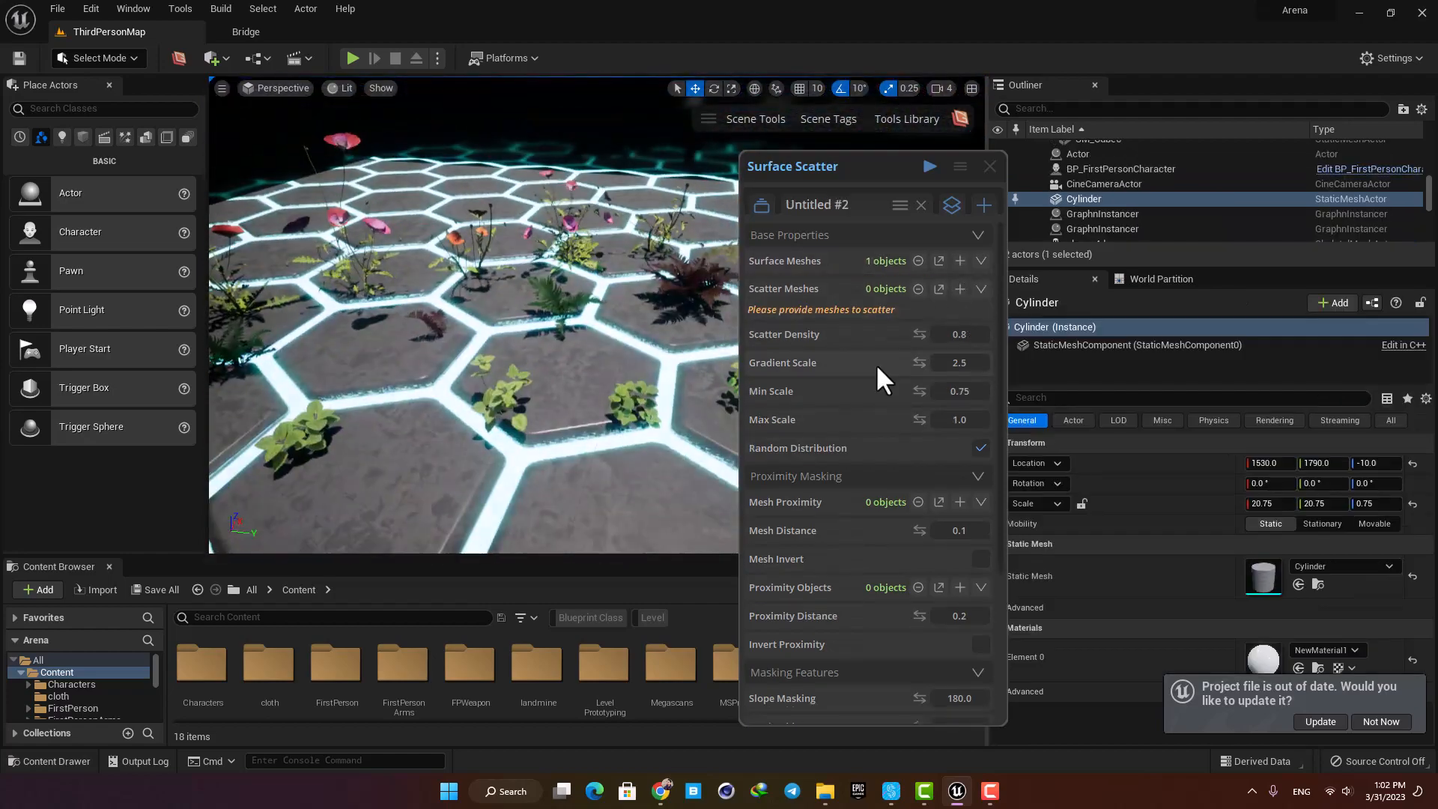
# Add flower and plant scatter layers over the circular ground.
pyautogui.click(960, 288)
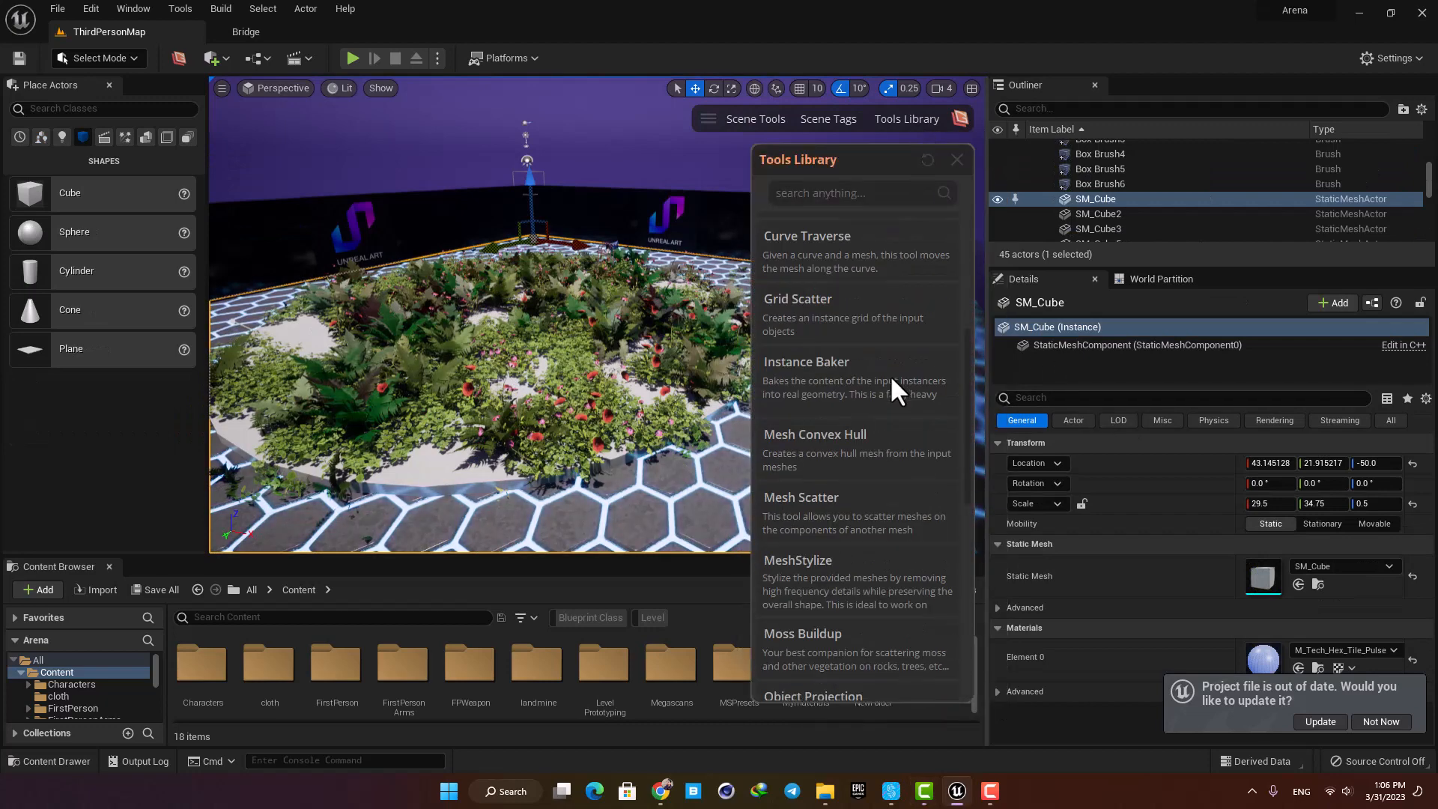
# Scroll the Tools Library list and open the Cables Bundle tool.
pyautogui.scroll(-3)
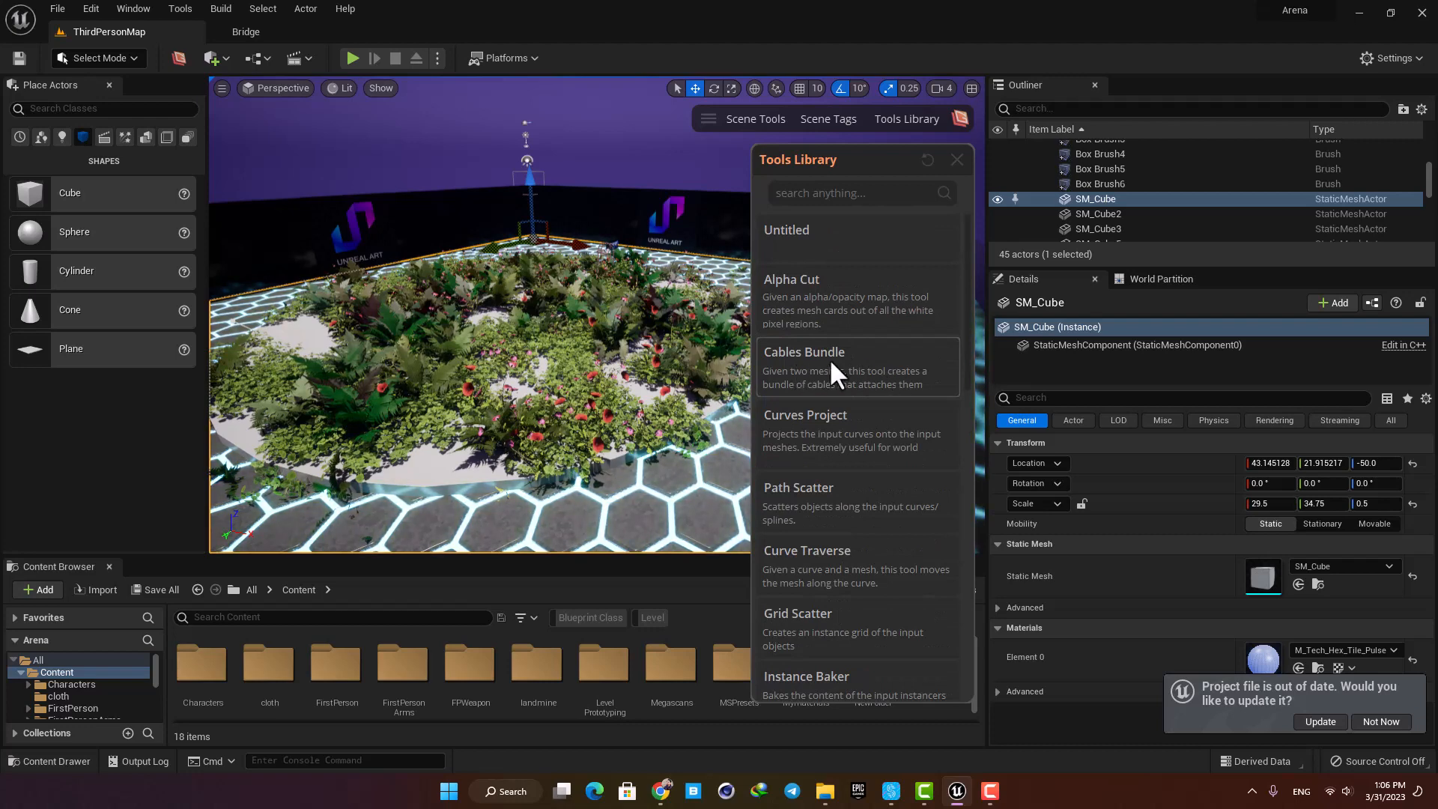
pyautogui.click(804, 351)
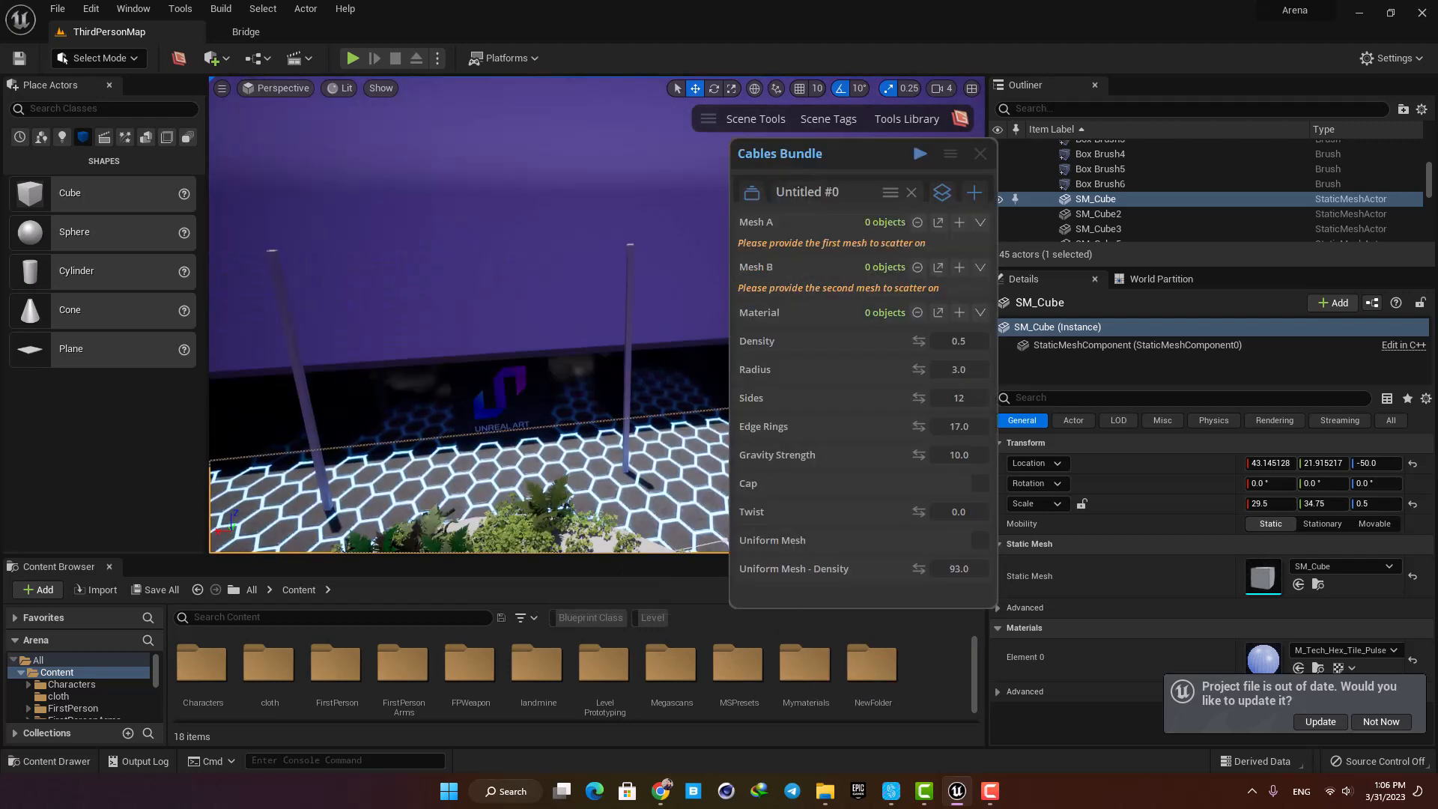
# Attach cables to the poles with Gravity Strength 14.8, then close the Cables Bundle panel.
pyautogui.click(959, 222)
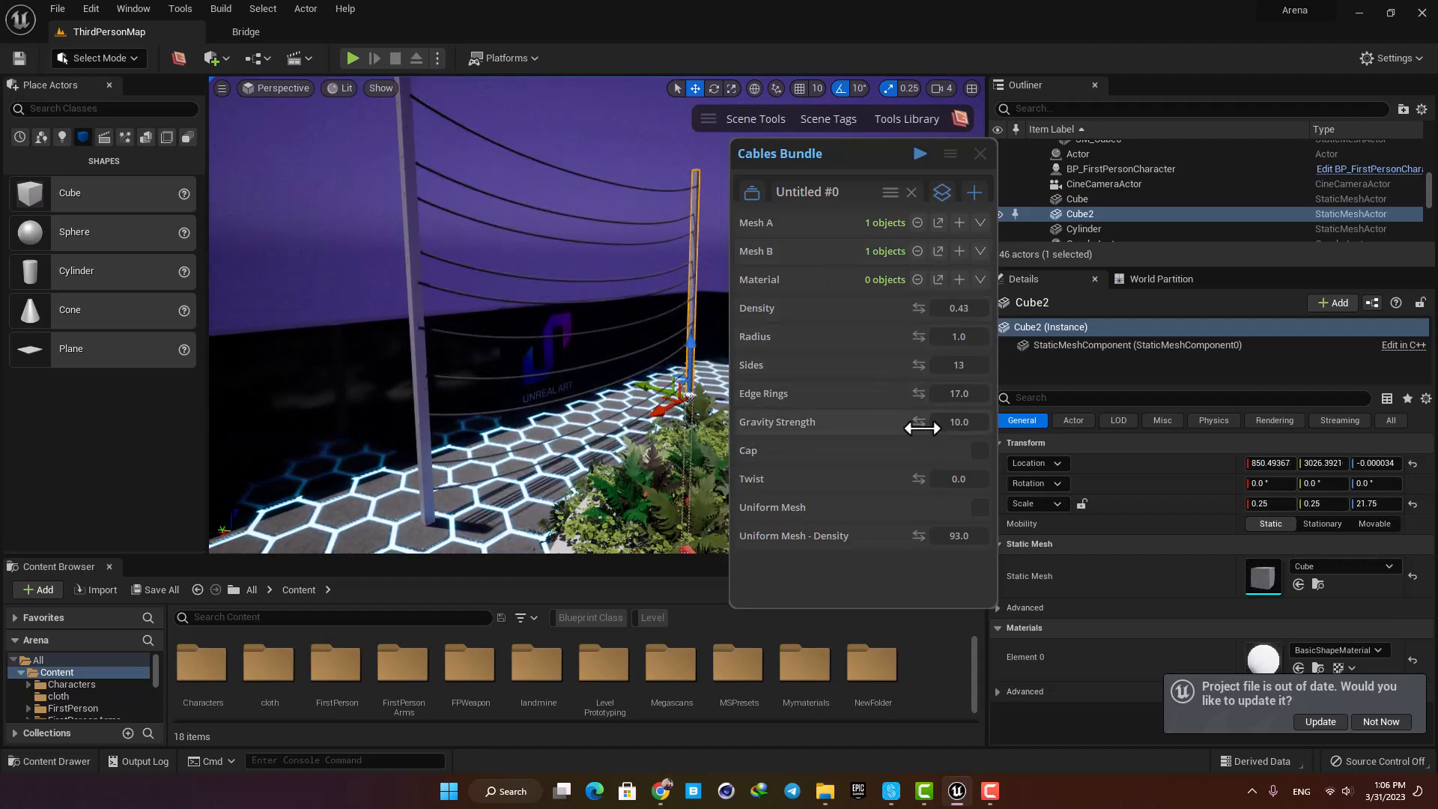
pyautogui.moveTo(923, 421); pyautogui.dragTo(959, 422)
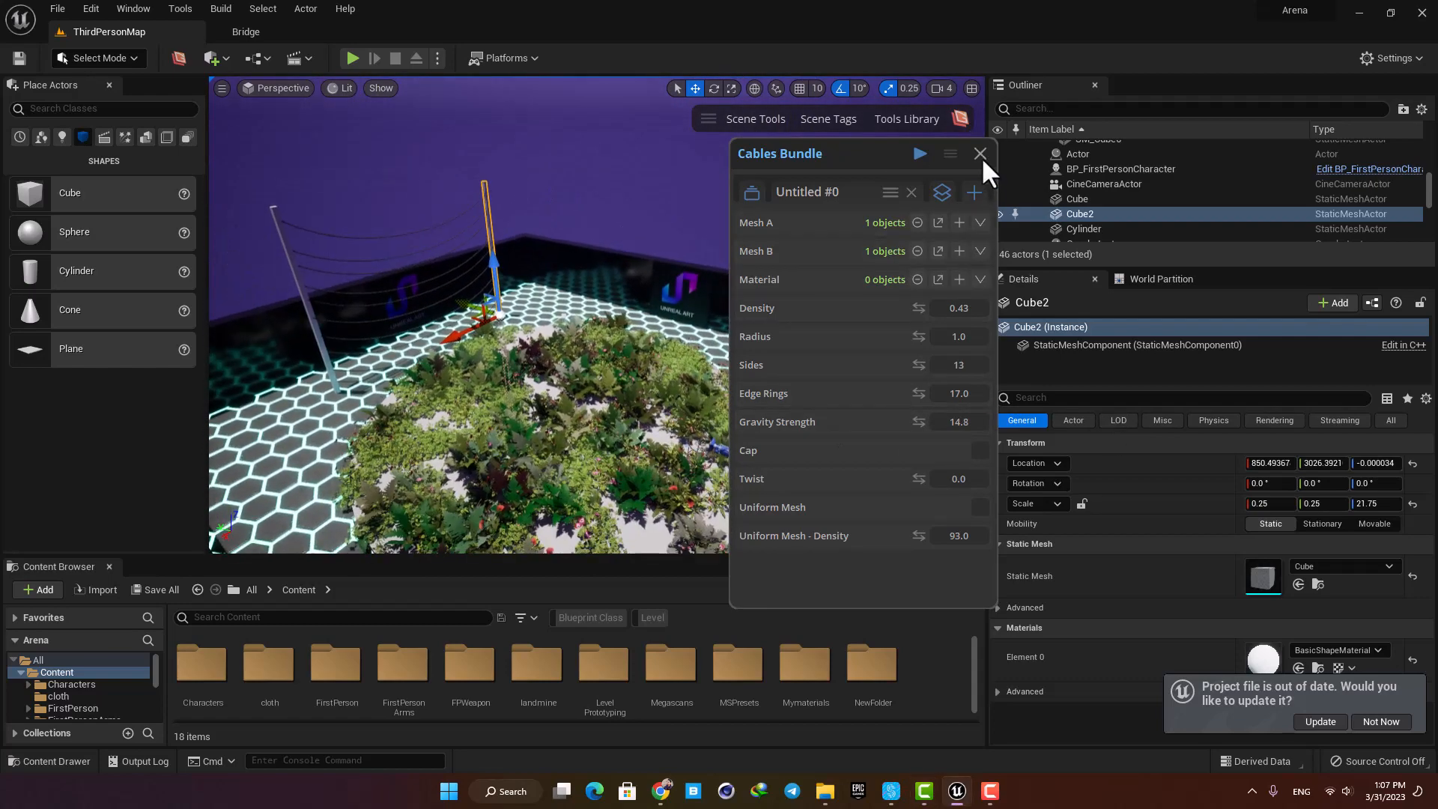
pyautogui.click(979, 153)
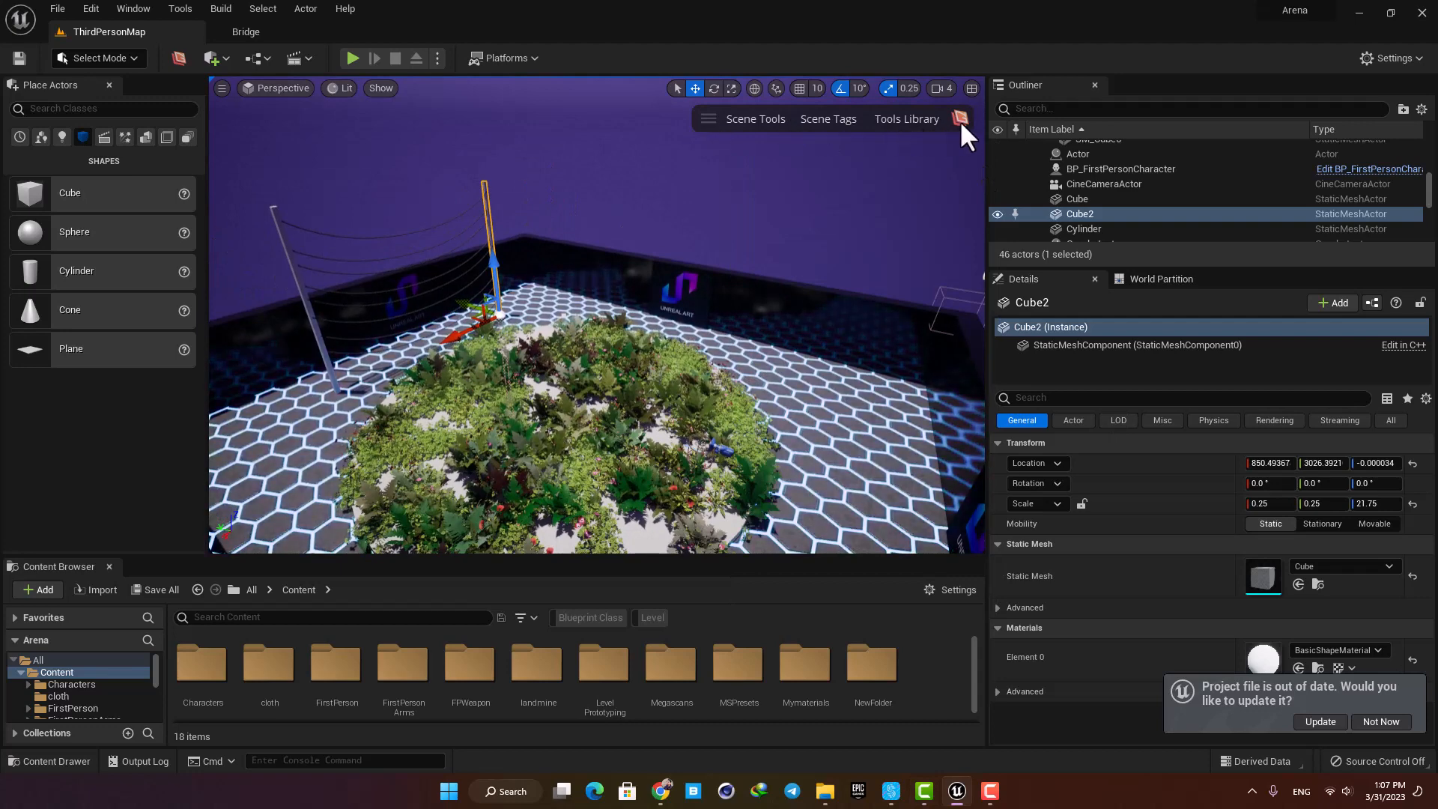
# Open the polygonflow YouTube channel's Videos page and scroll through it.
pyautogui.click(961, 118)
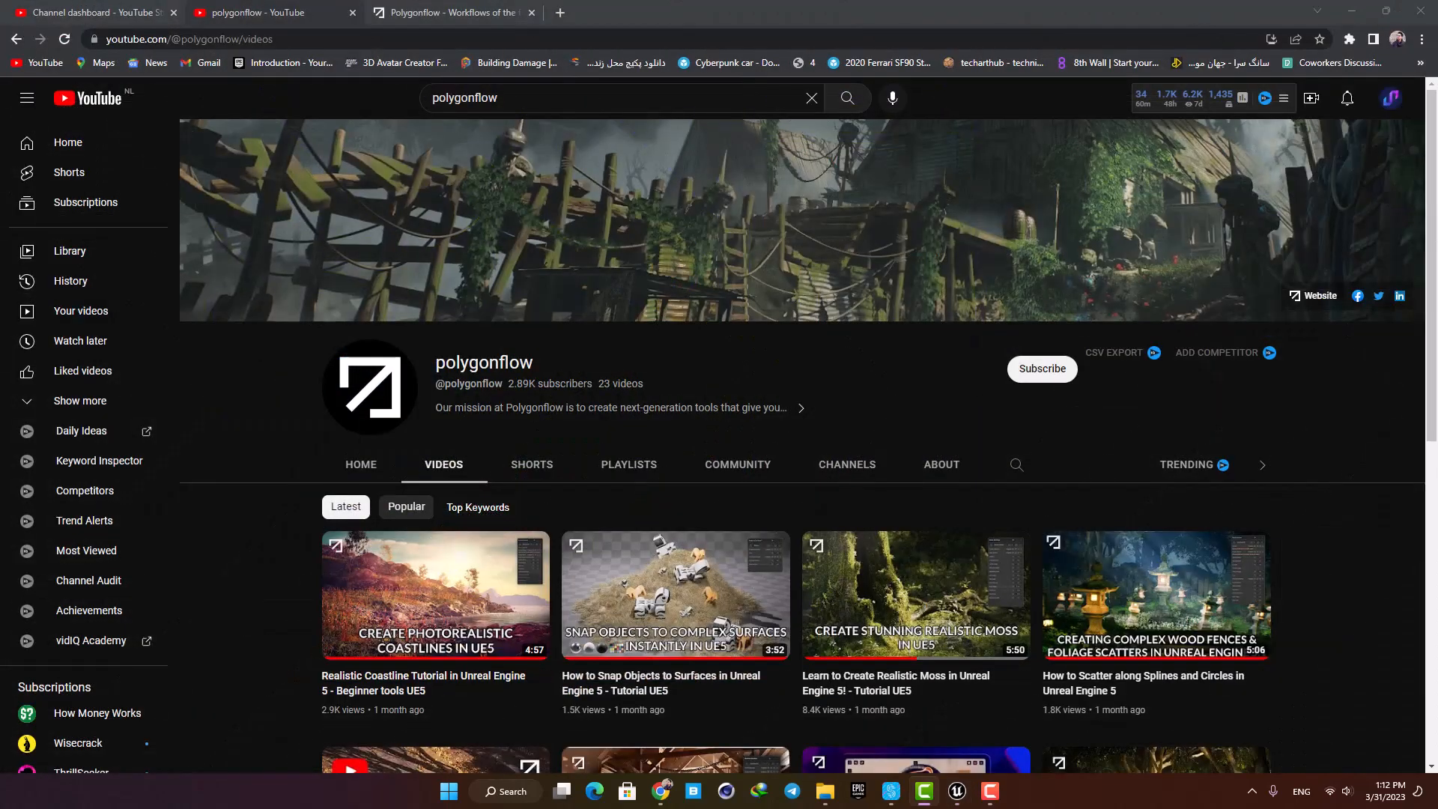
pyautogui.scroll(-3)
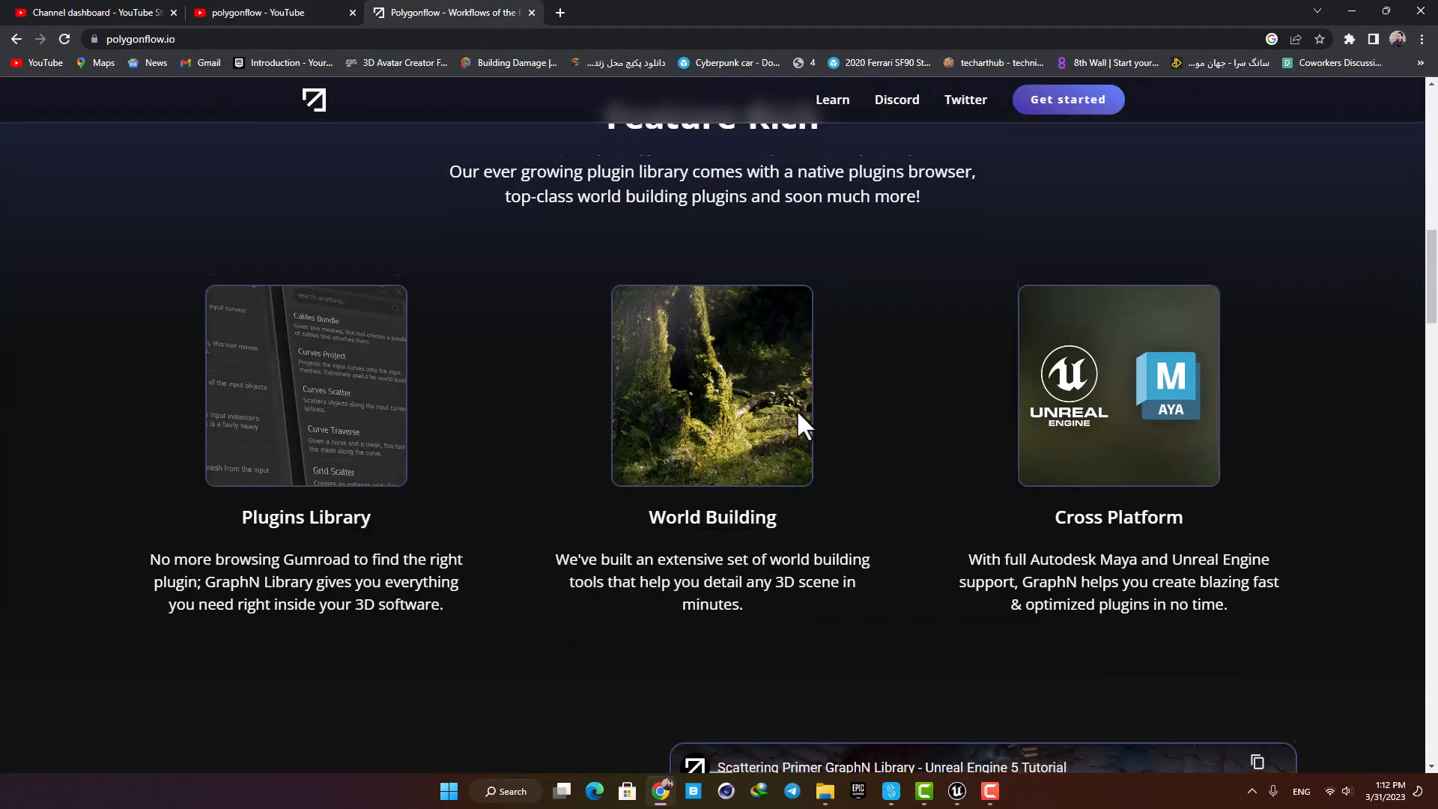
pyautogui.scroll(-3)
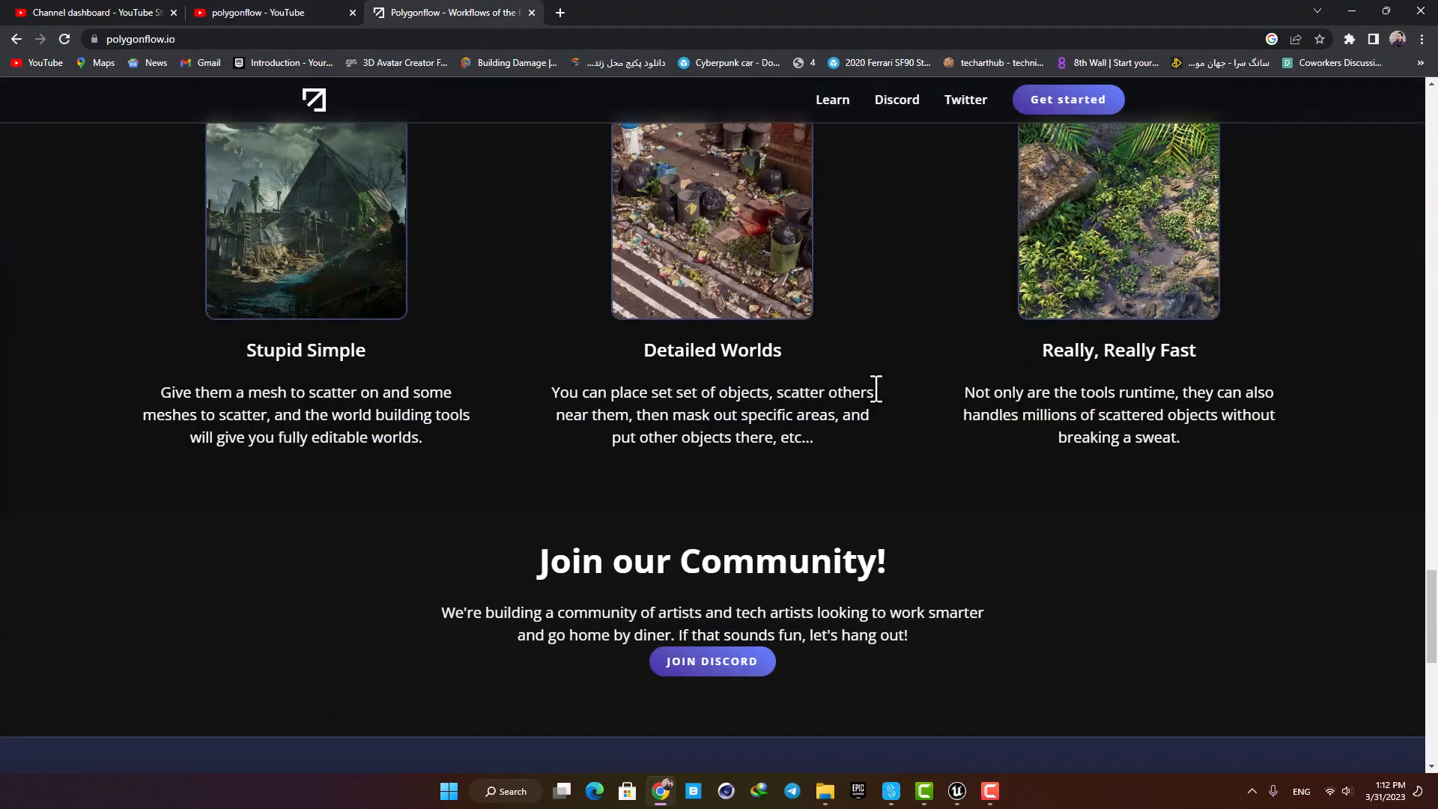
pyautogui.scroll(-3)
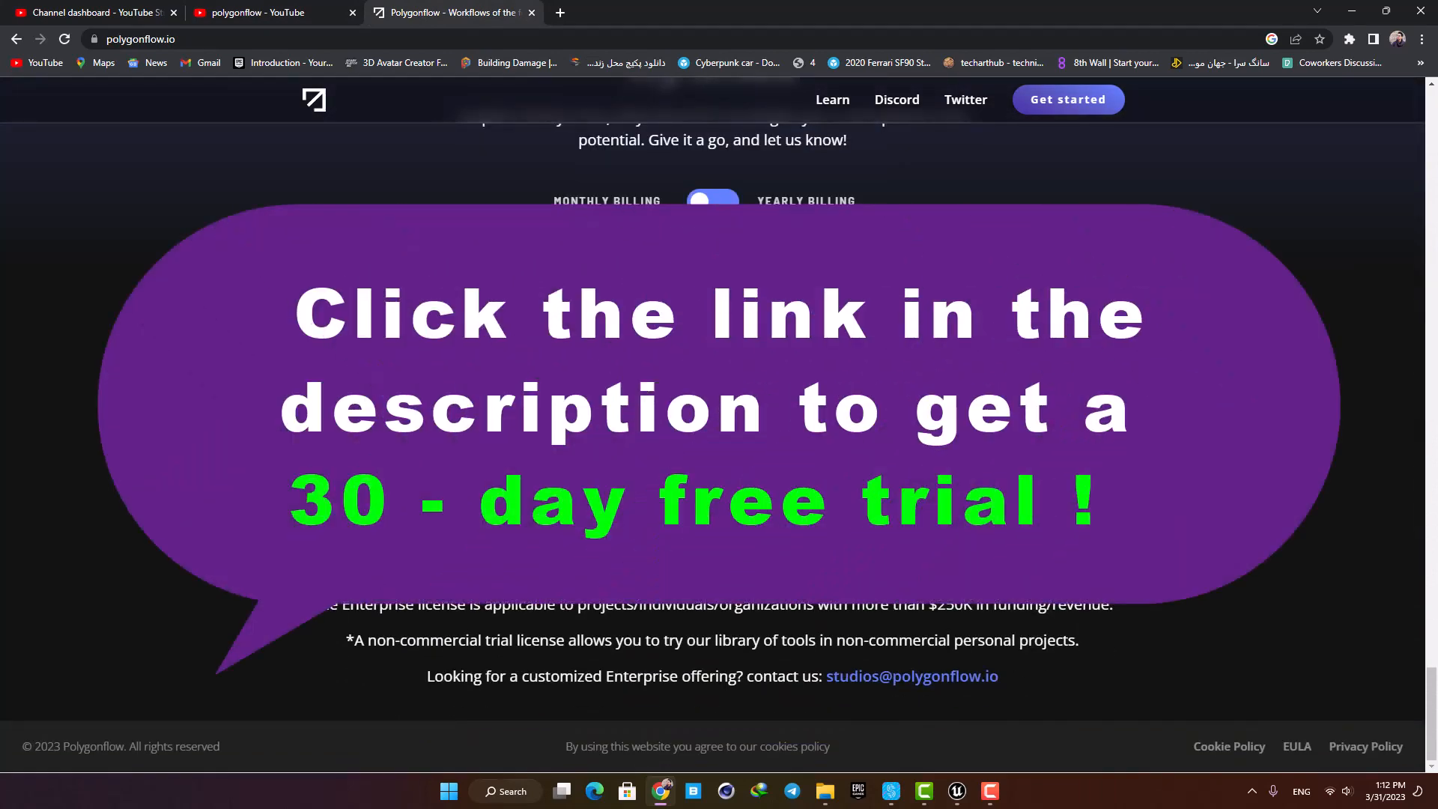
pyautogui.scroll(-3)
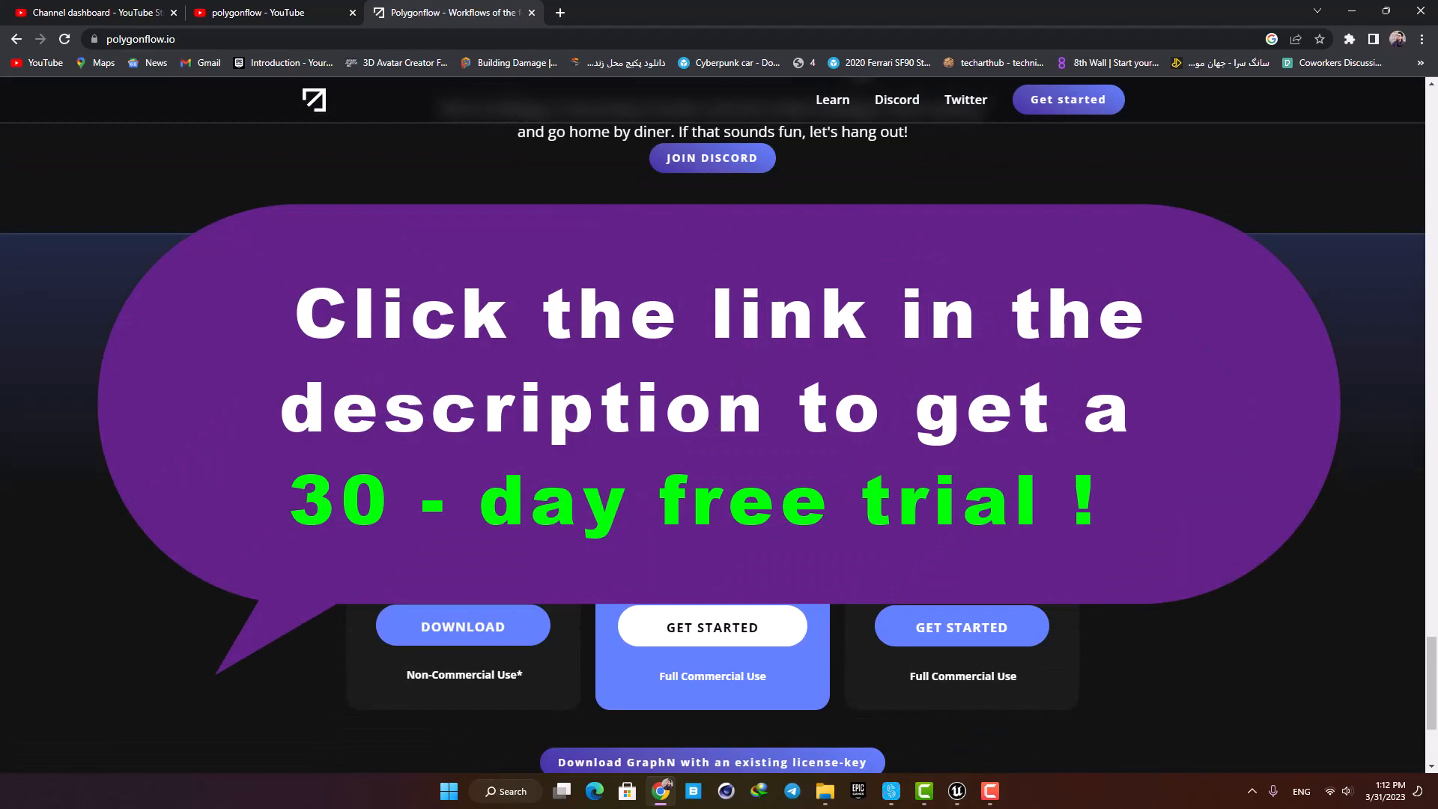
pyautogui.scroll(-3)
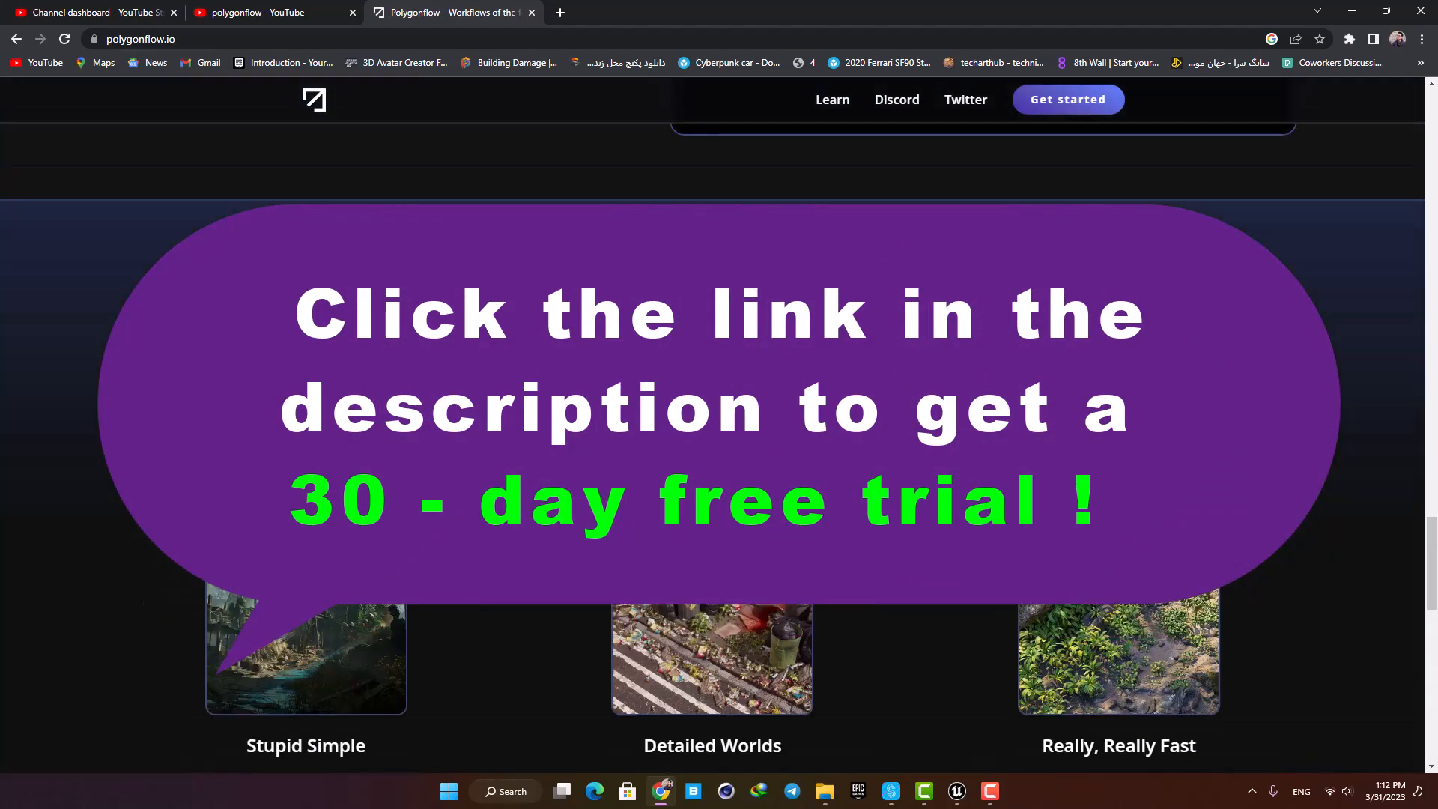
pyautogui.scroll(-3)
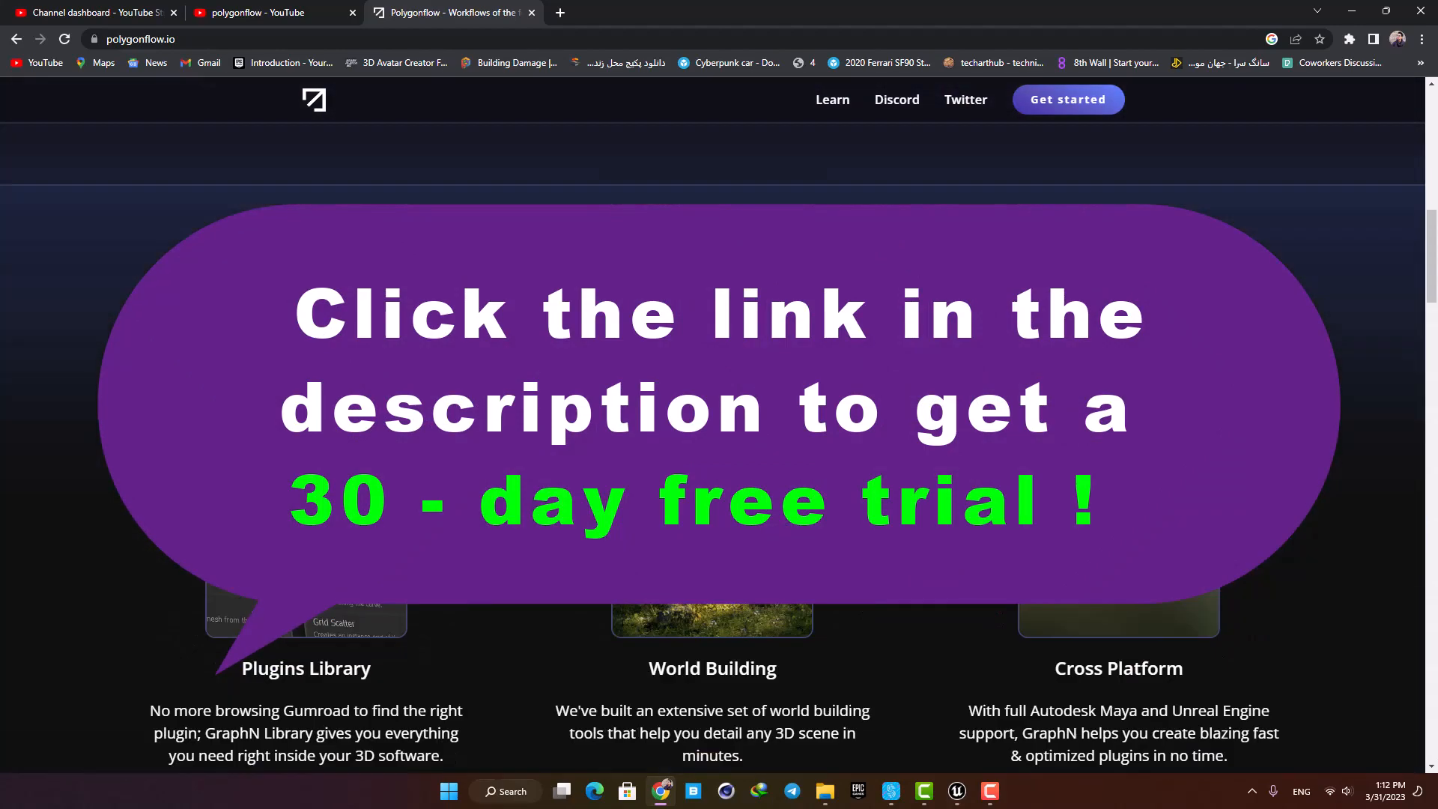